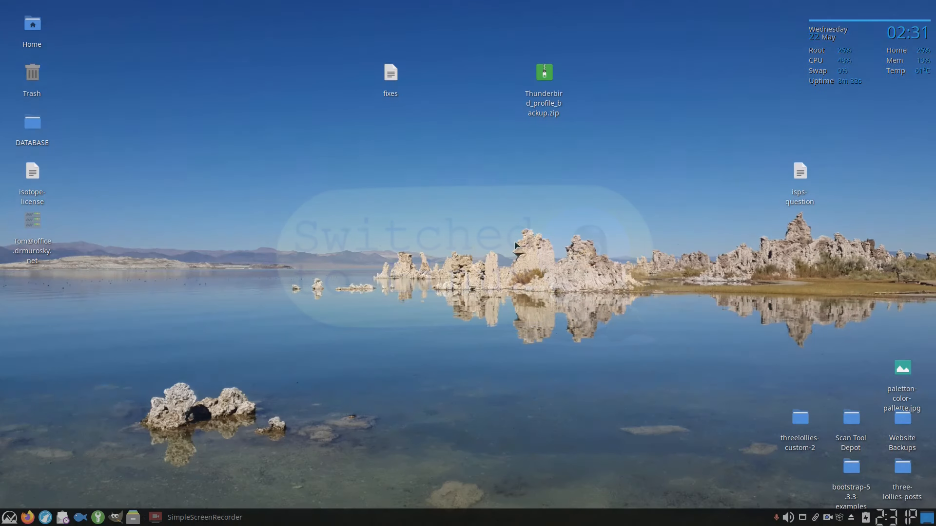
{"action": "mouse_move", "coordinate": [588, 213]}
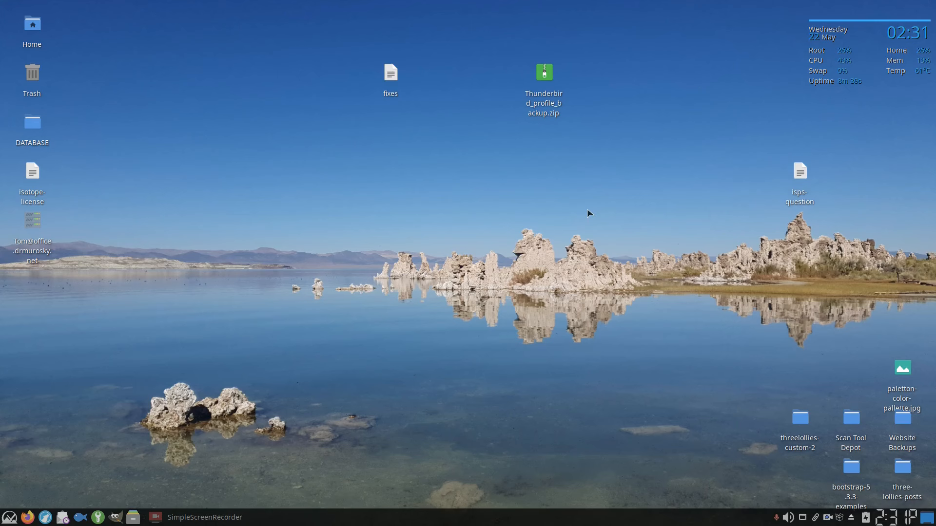
{"action": "mouse_move", "coordinate": [607, 154]}
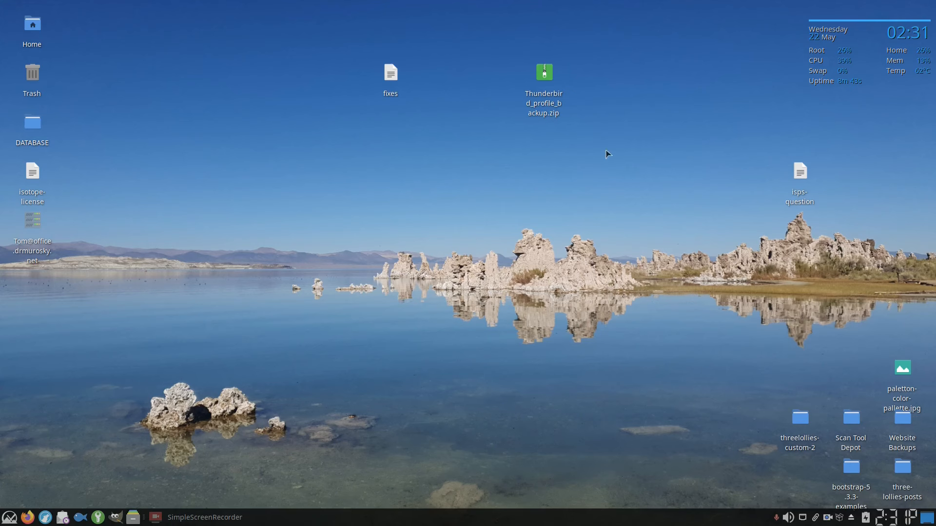
{"action": "mouse_move", "coordinate": [191, 390]}
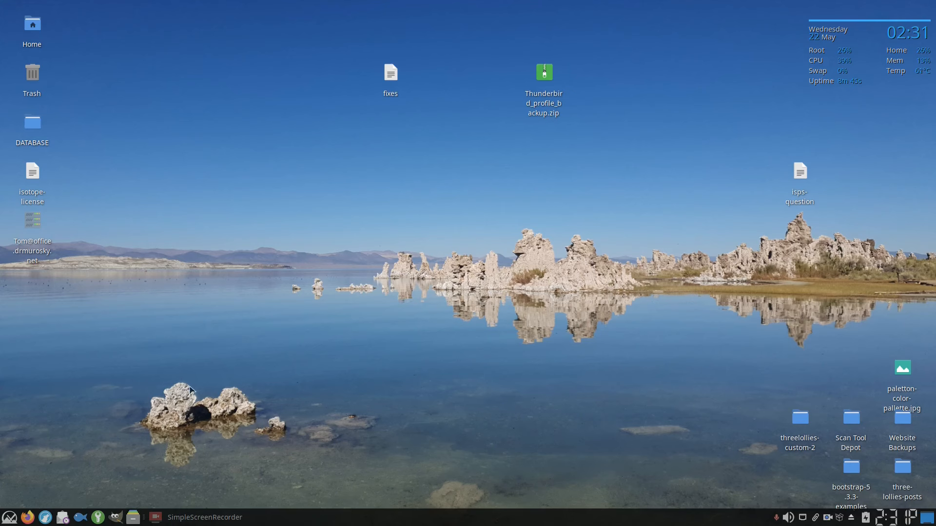
{"action": "mouse_move", "coordinate": [300, 306]}
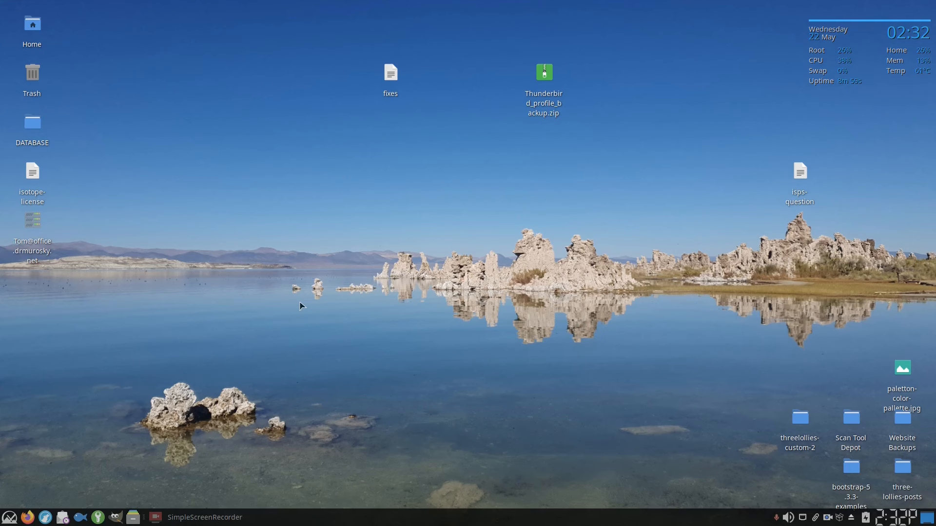
{"action": "mouse_move", "coordinate": [86, 357]}
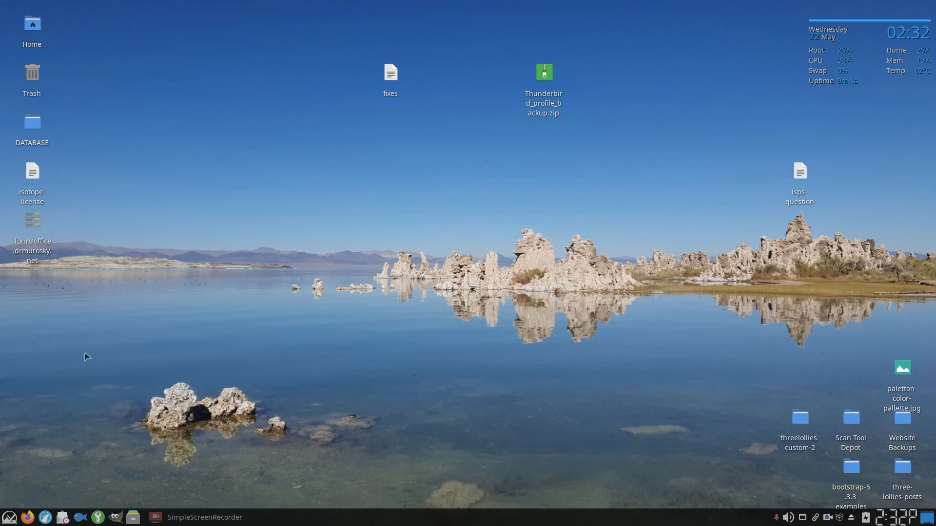
{"action": "mouse_move", "coordinate": [484, 215]}
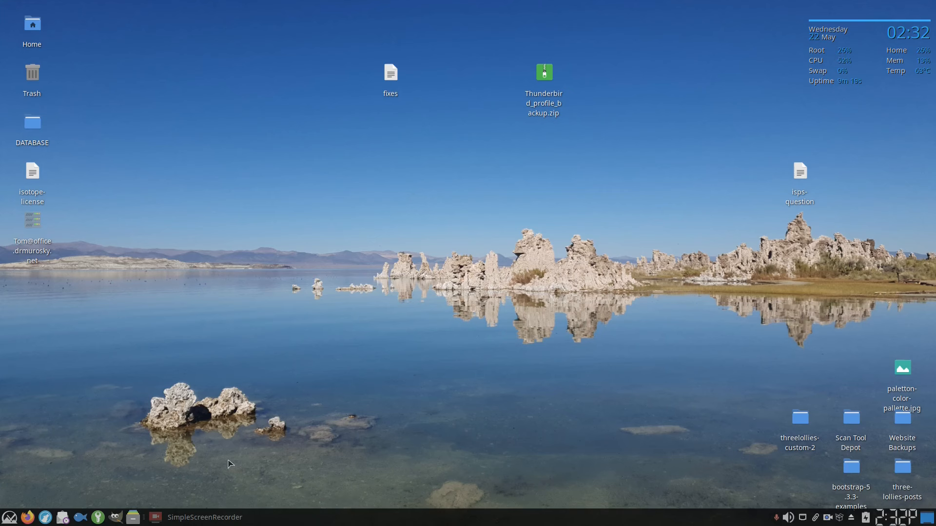
{"action": "mouse_move", "coordinate": [154, 475]}
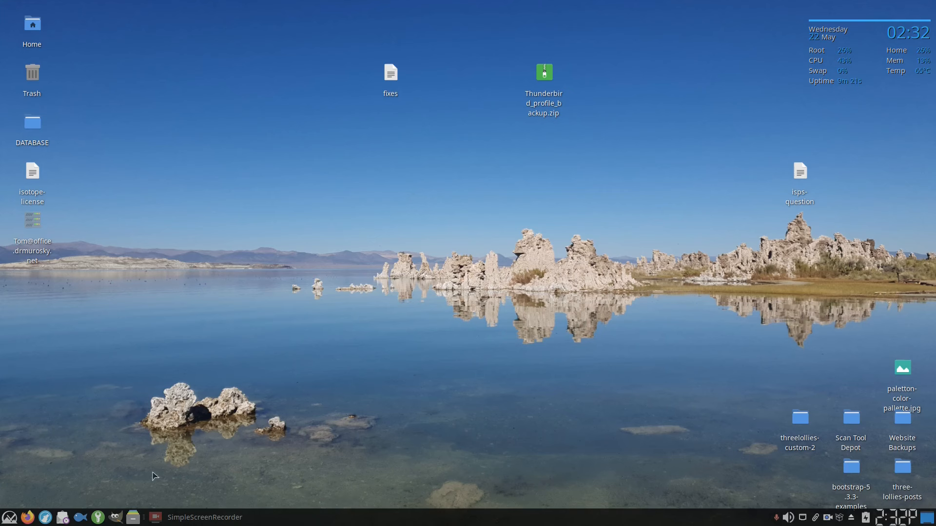
{"action": "mouse_move", "coordinate": [131, 518]}
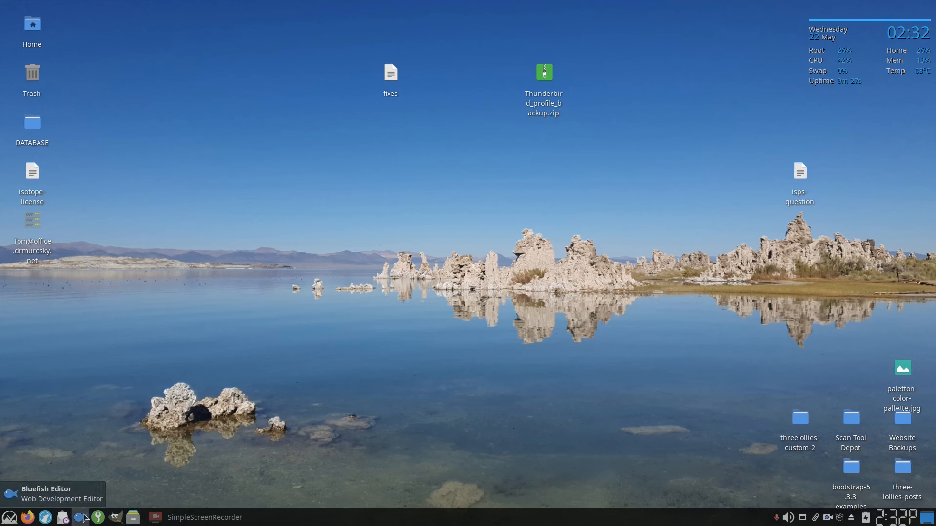
{"action": "mouse_move", "coordinate": [63, 517]}
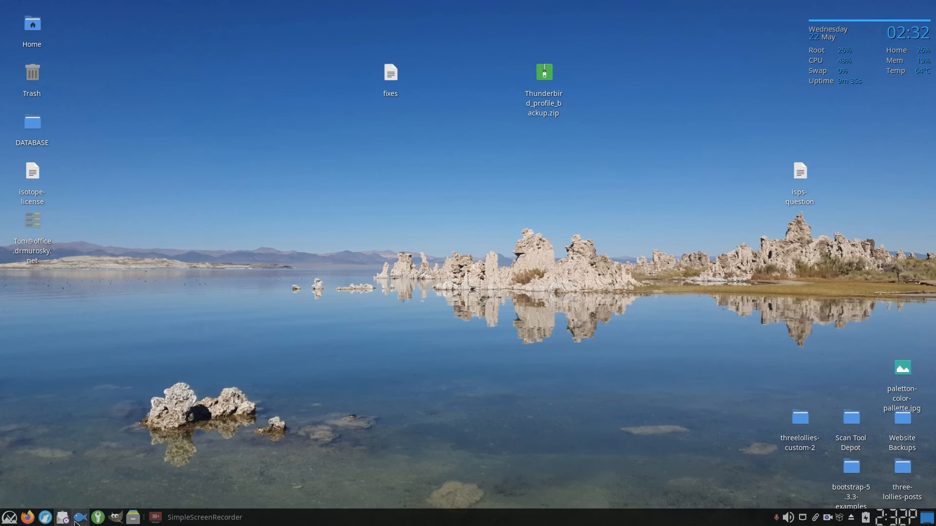
{"action": "mouse_move", "coordinate": [81, 517]}
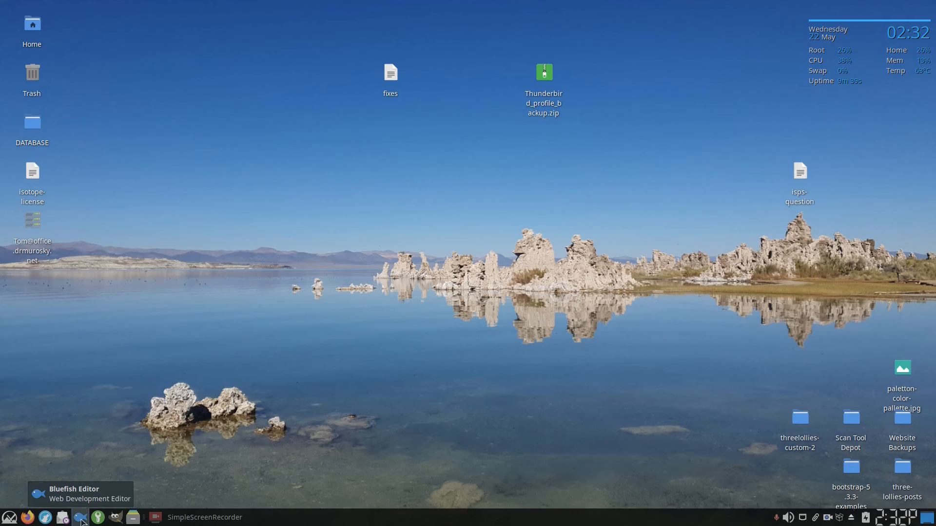
Launch Bluefish Editor from the panel and reveal its code snippets sidebar
{"action": "left_click", "coordinate": [80, 517]}
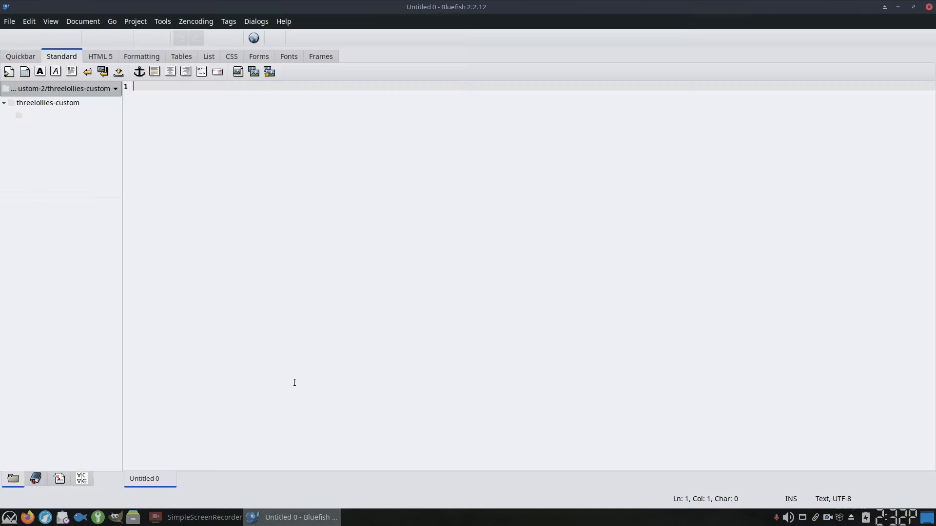
{"action": "left_click", "coordinate": [4, 103]}
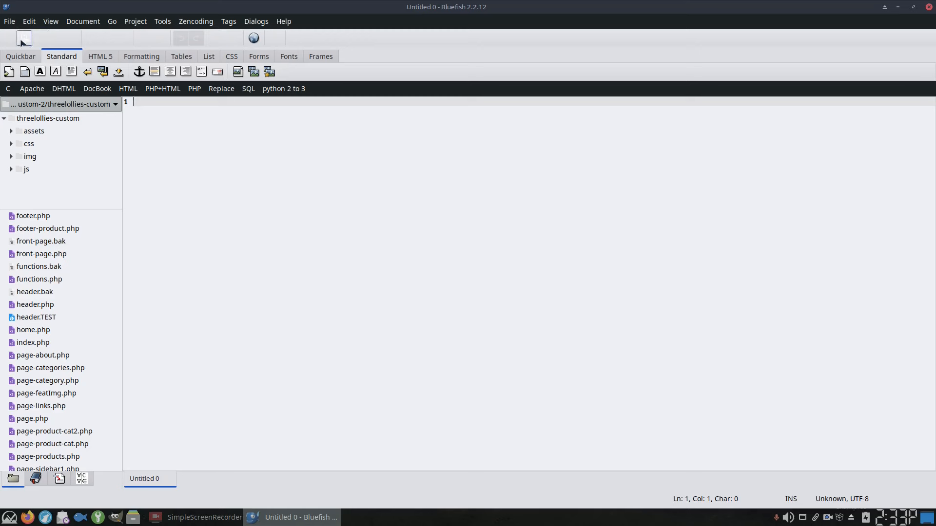
{"action": "mouse_move", "coordinate": [264, 25]}
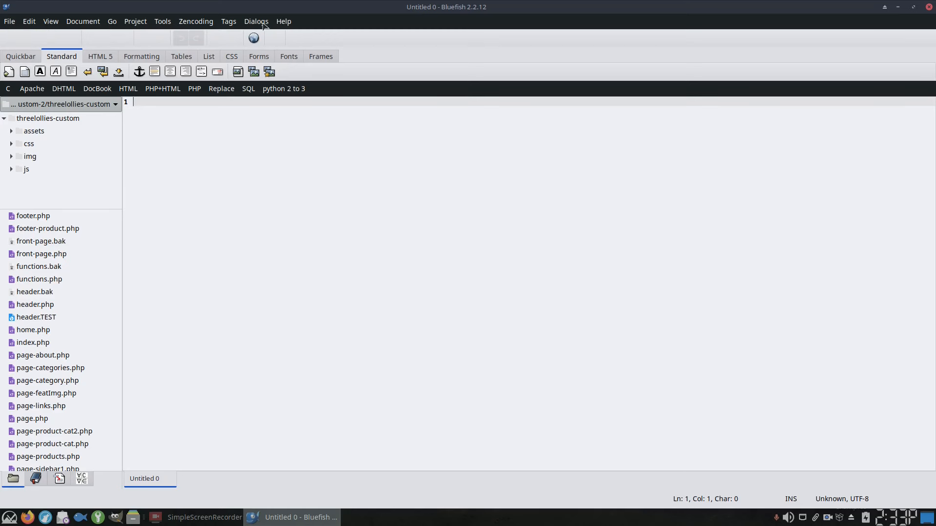
{"action": "mouse_move", "coordinate": [339, 126]}
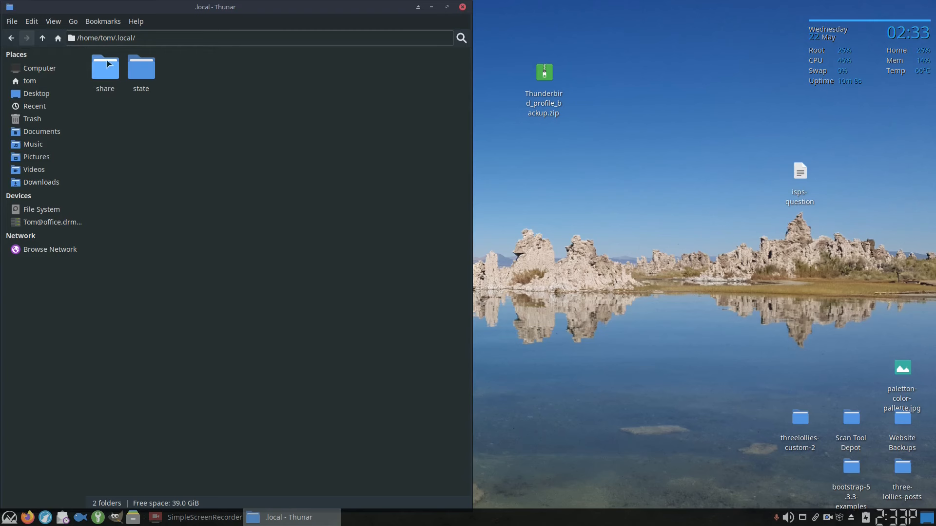
Browse into ~/.local/share applications, inspect bluefish.desktop's Open With actions, then close Thunar
{"action": "double_click", "coordinate": [106, 65]}
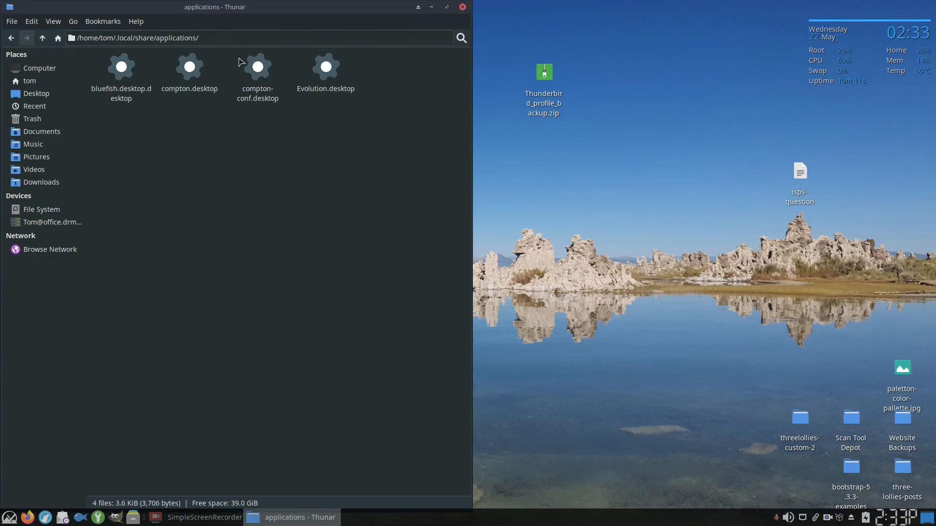
{"action": "mouse_move", "coordinate": [89, 109]}
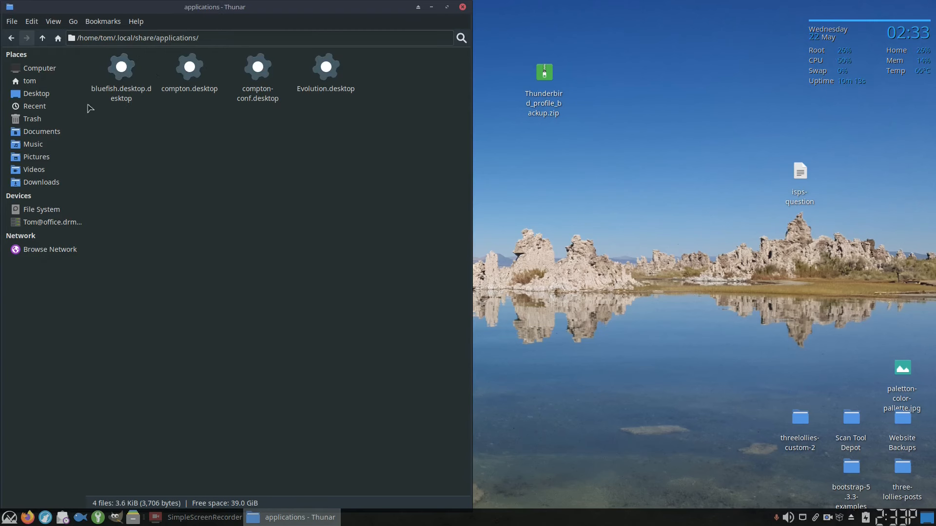
{"action": "left_click", "coordinate": [121, 65]}
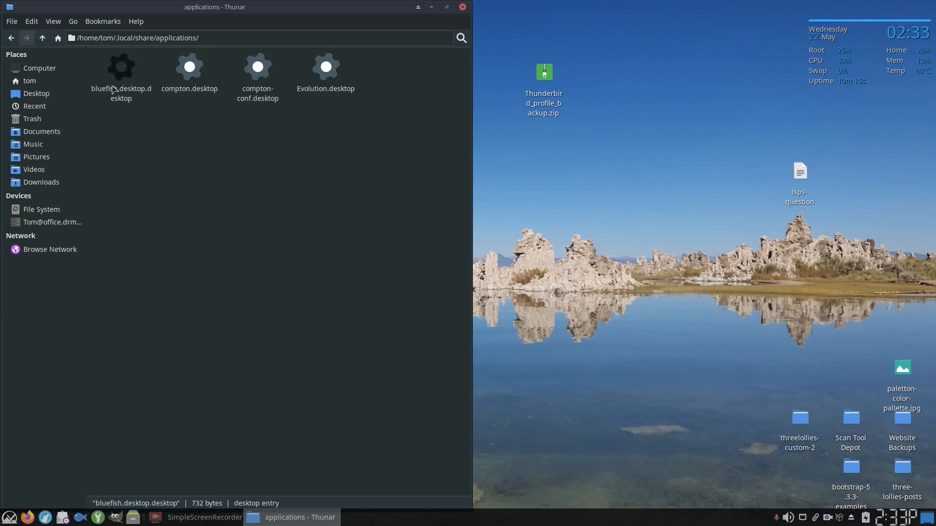
{"action": "right_click", "coordinate": [120, 65]}
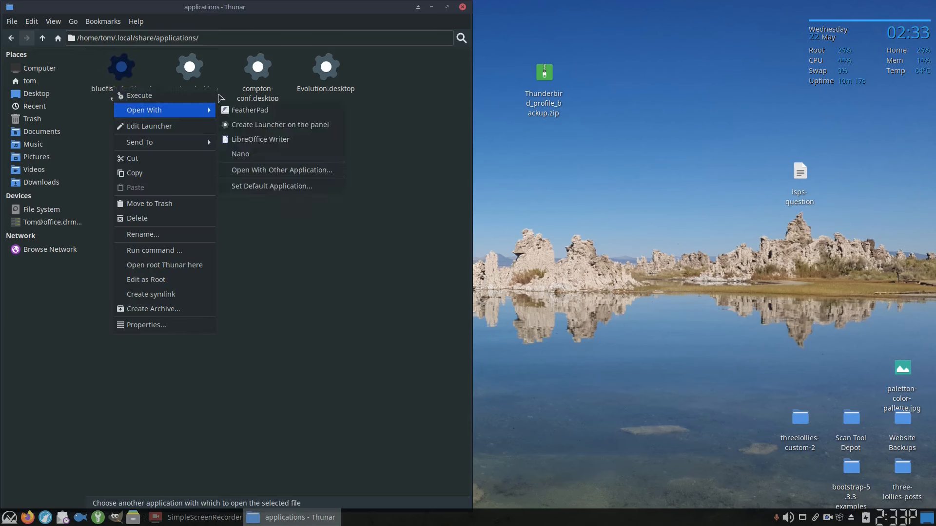
{"action": "left_click", "coordinate": [250, 110]}
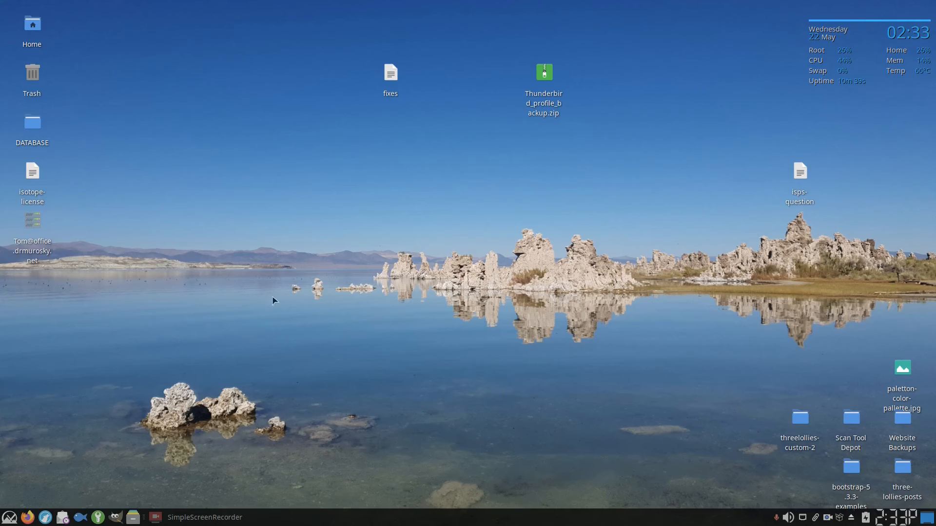
{"action": "mouse_move", "coordinate": [349, 386]}
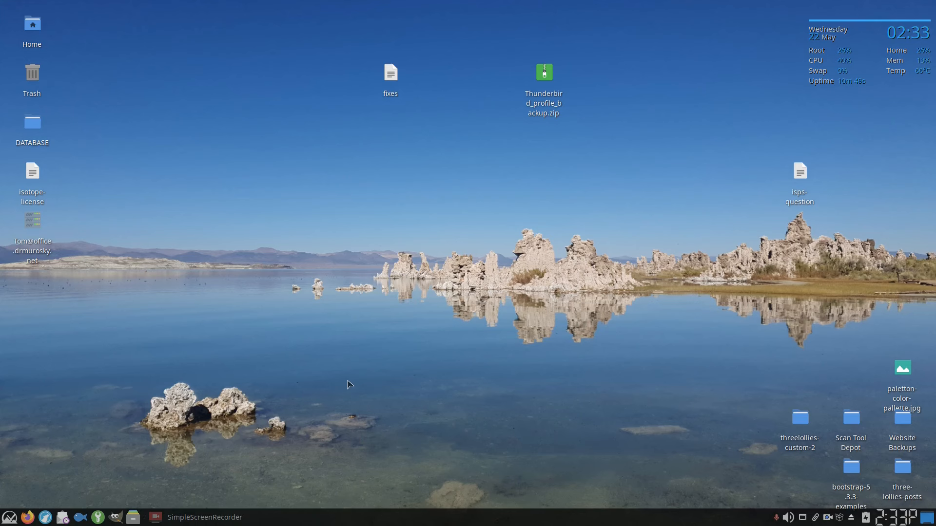
{"action": "mouse_move", "coordinate": [84, 480]}
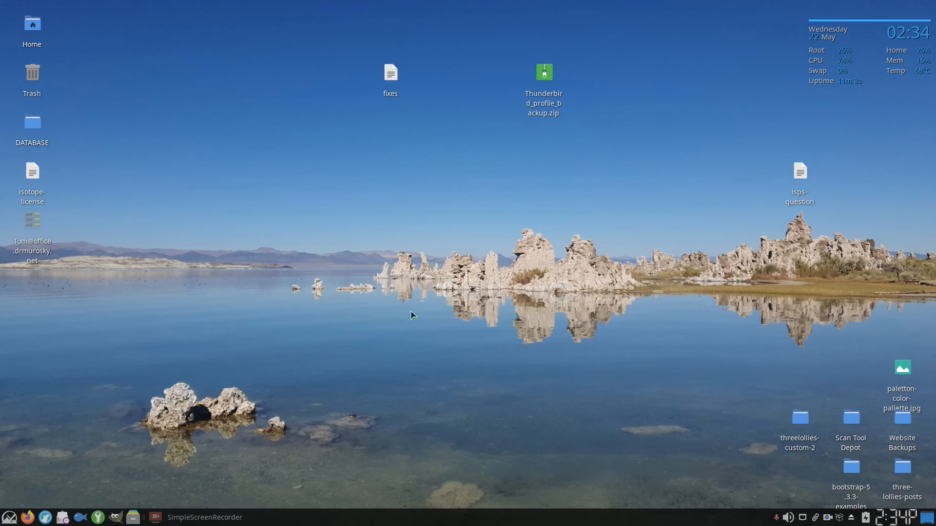
Launch Firefox, go to youtube.com and scroll to the Switched to Linux video
{"action": "left_click", "coordinate": [27, 516]}
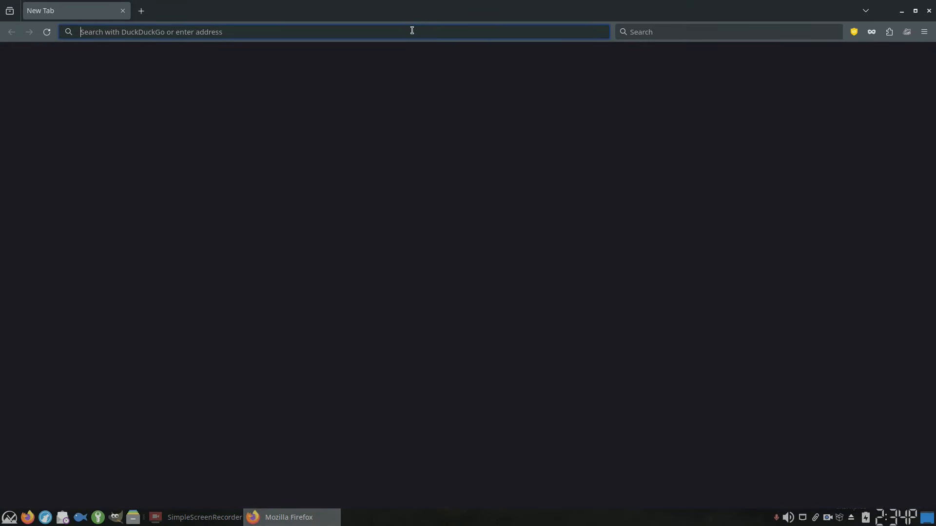
{"action": "type", "text": "youtube.com/switchedtolinux"}
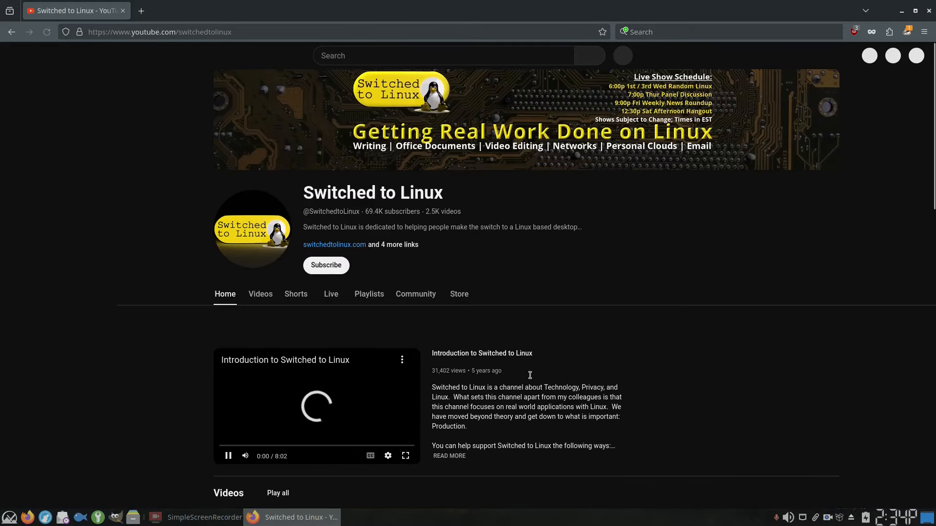
{"action": "scroll", "scroll_direction": "down", "scroll_amount": 3}
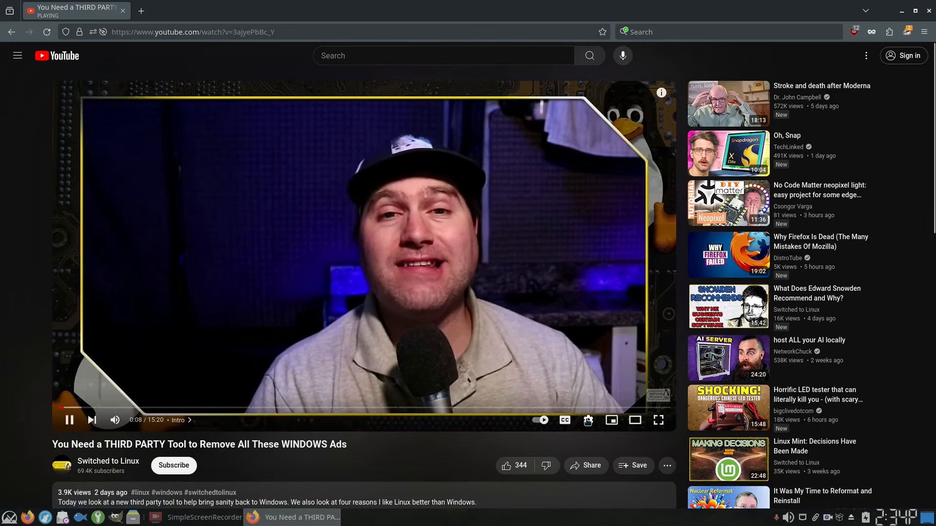
Play the Windows-ads removal video, briefly checking its playback settings panel
{"action": "left_click", "coordinate": [587, 420]}
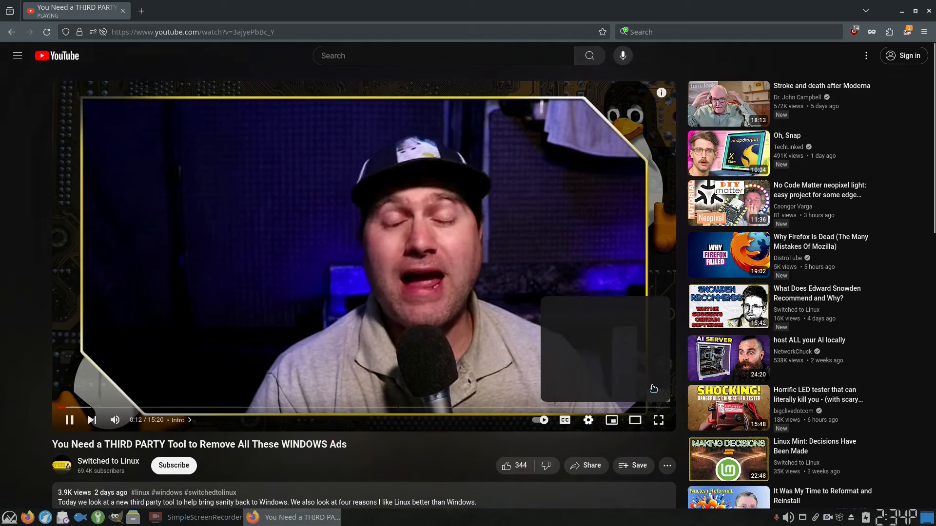
{"action": "left_click", "coordinate": [588, 420]}
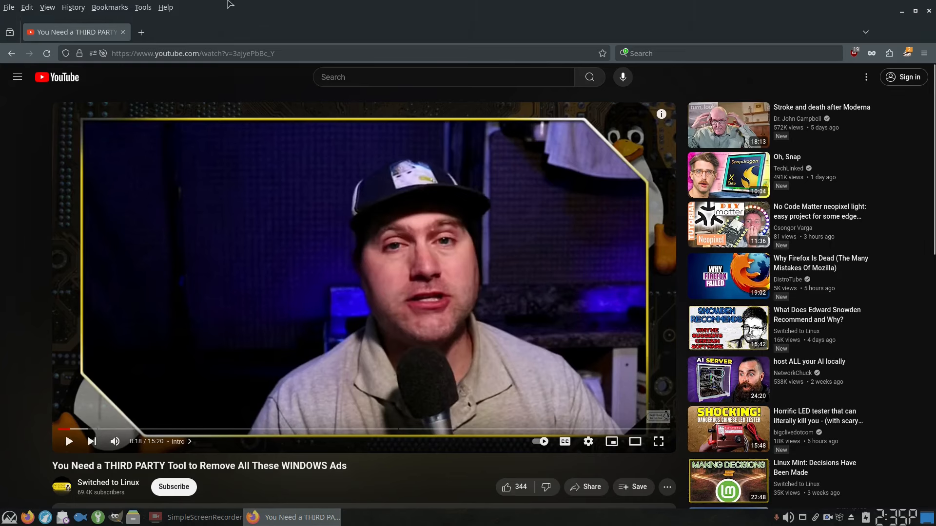
View About Firefox showing version 126.0 for MX-Linux, then close the About window
{"action": "left_click", "coordinate": [142, 7]}
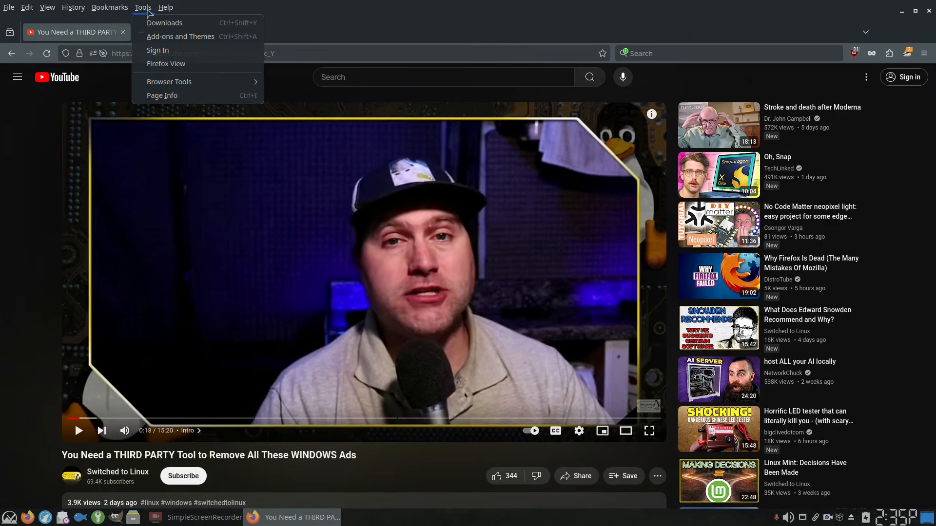
{"action": "mouse_move", "coordinate": [181, 95]}
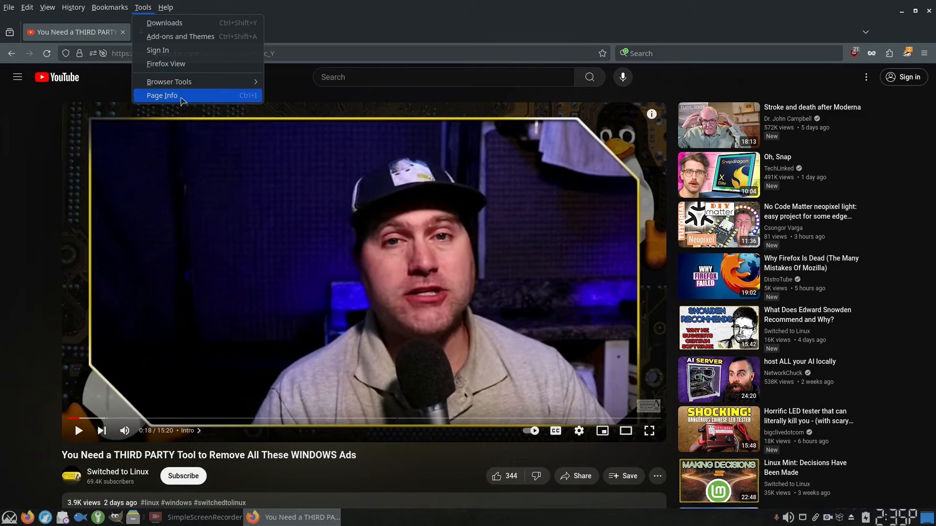
{"action": "left_click", "coordinate": [165, 7]}
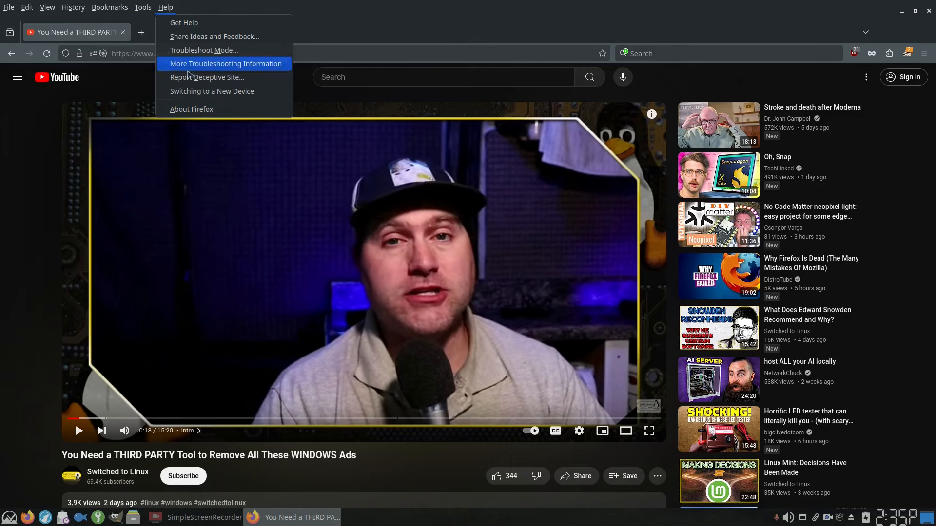
{"action": "left_click", "coordinate": [192, 109]}
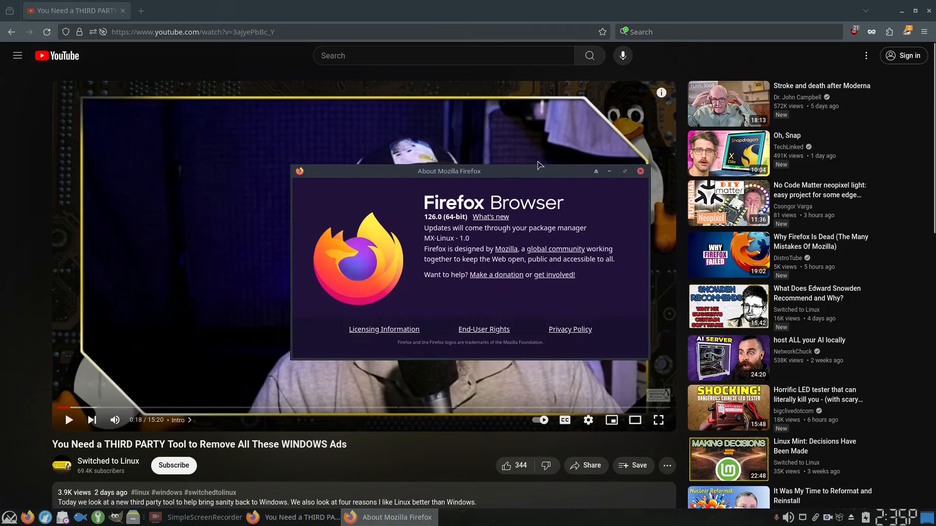
{"action": "mouse_move", "coordinate": [592, 225]}
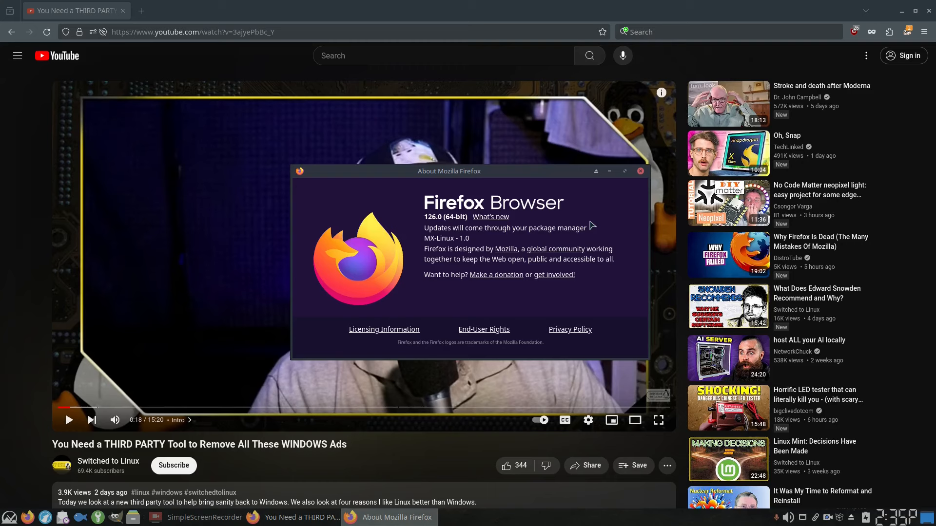
{"action": "mouse_move", "coordinate": [584, 243]}
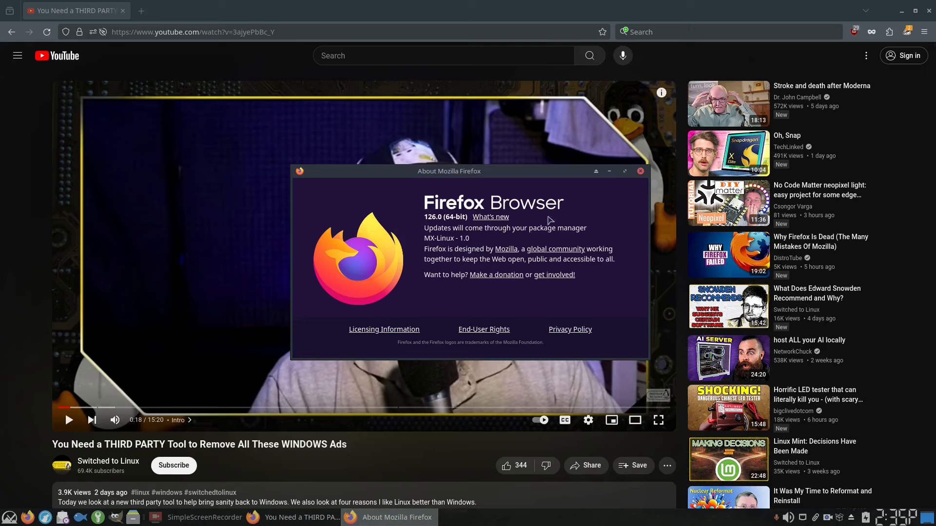
{"action": "left_click", "coordinate": [640, 171]}
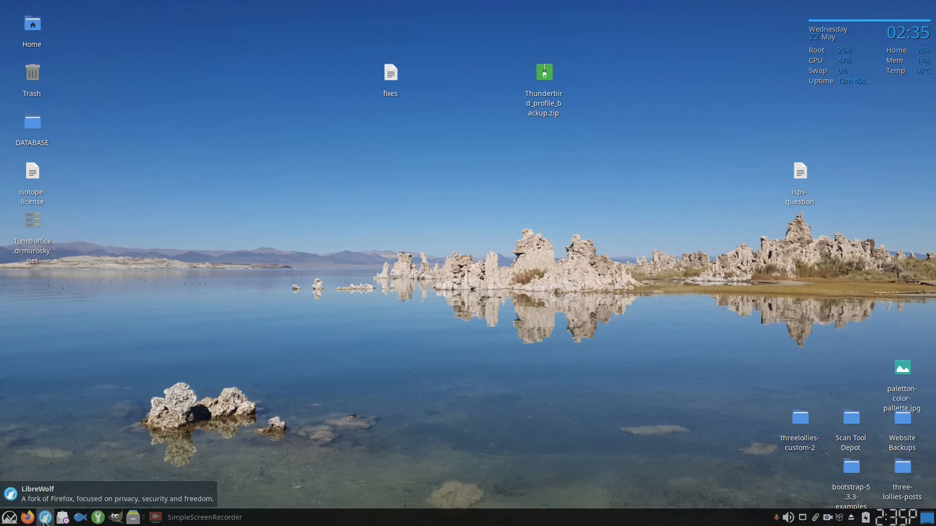
{"action": "mouse_move", "coordinate": [377, 389]}
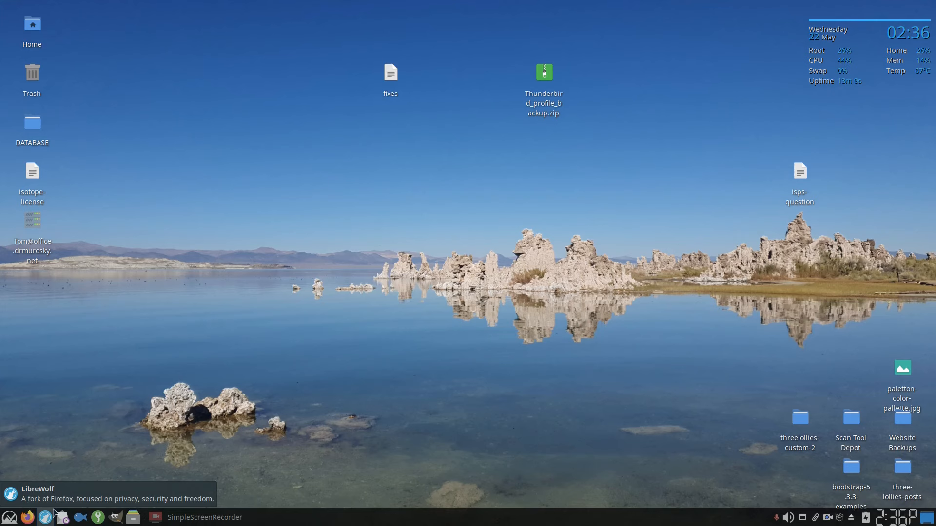
Bring up the Whisker applications menu from the panel
{"action": "left_click", "coordinate": [10, 518]}
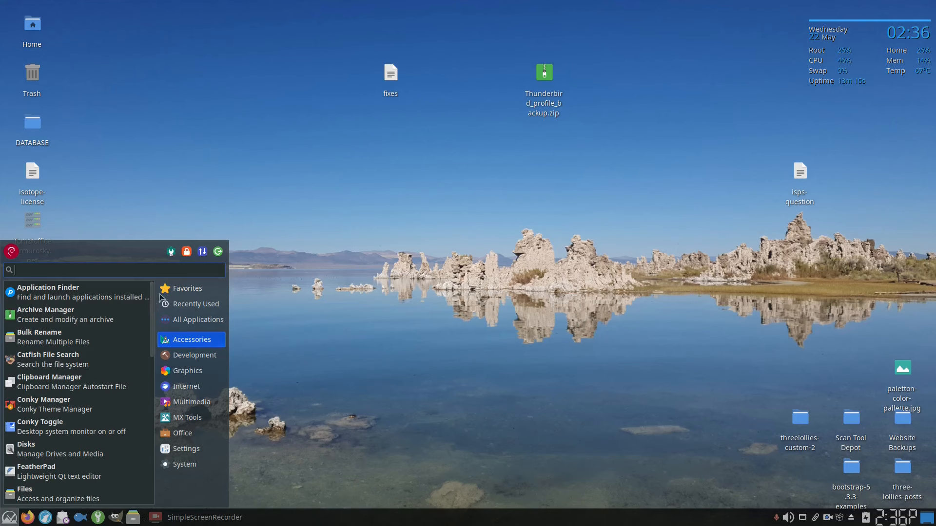
Launch Color Picker from the menu's Favorites, centre its window, then close it
{"action": "left_click", "coordinate": [188, 288]}
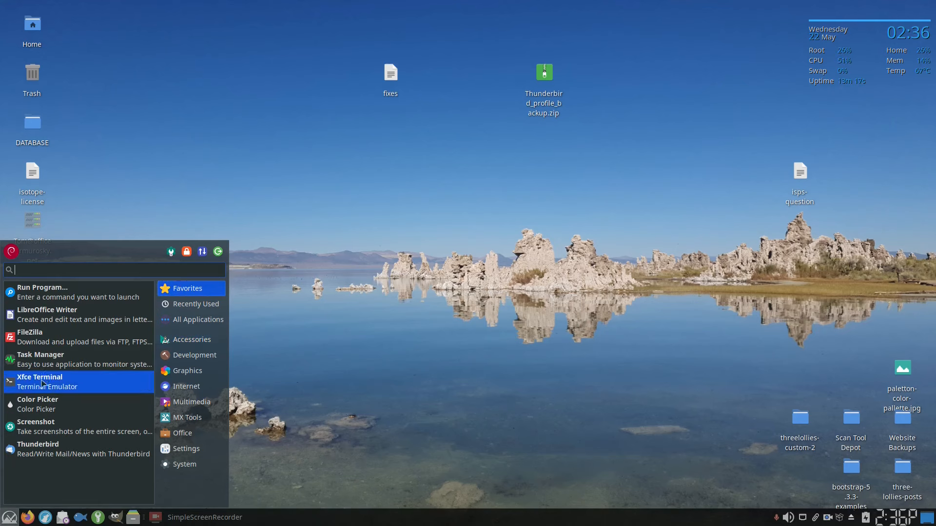
{"action": "mouse_move", "coordinate": [28, 440]}
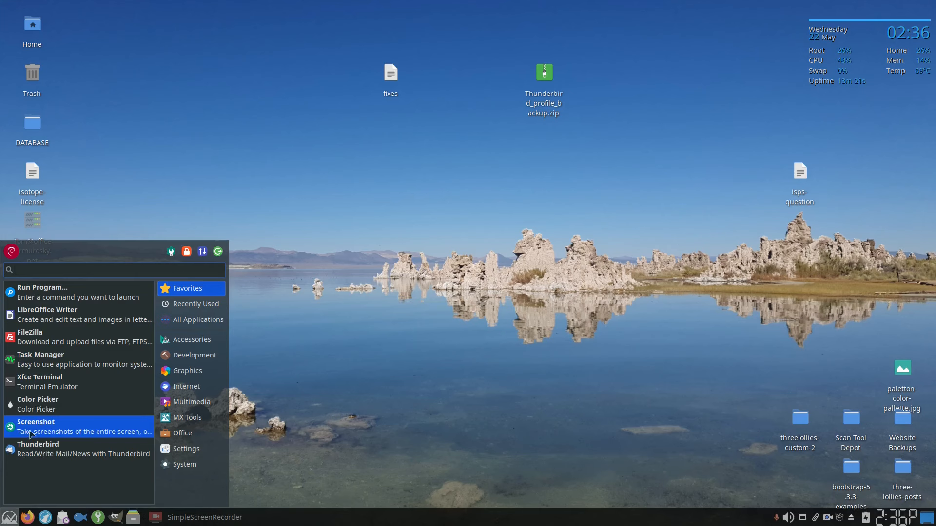
{"action": "mouse_move", "coordinate": [46, 408]}
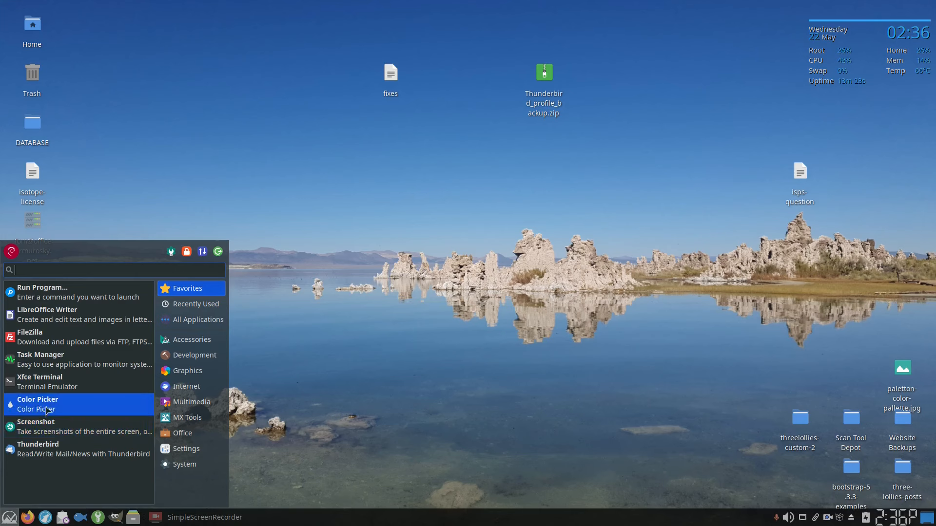
{"action": "left_click", "coordinate": [37, 403]}
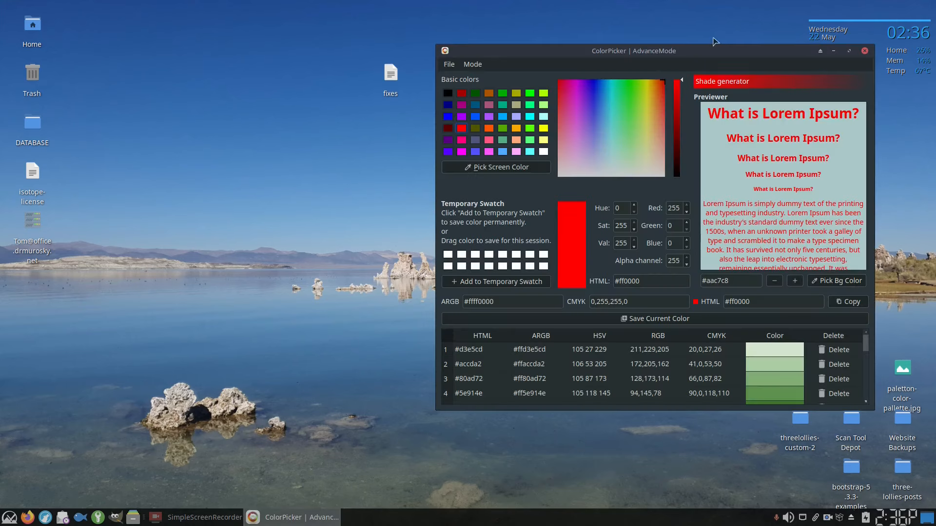
{"action": "left_click_drag", "start_coordinate": [633, 50], "coordinate": [464, 71]}
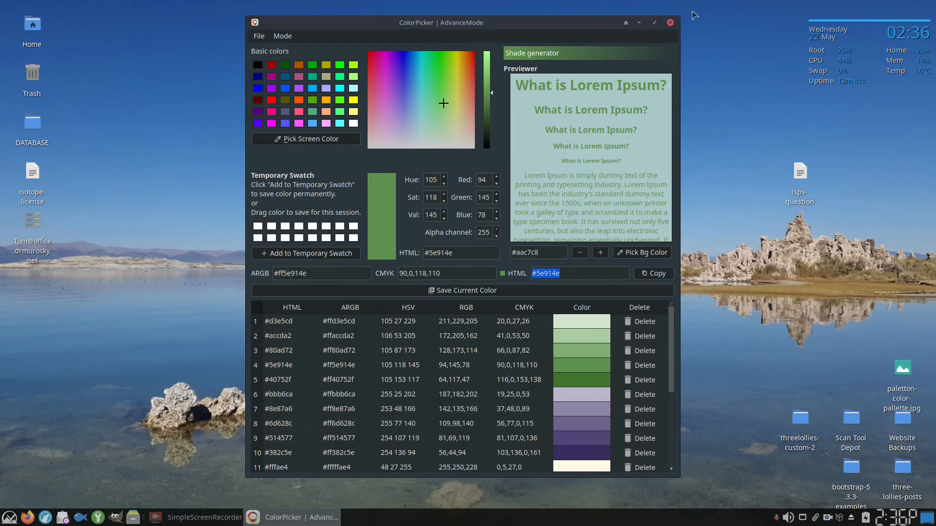
{"action": "left_click", "coordinate": [669, 23]}
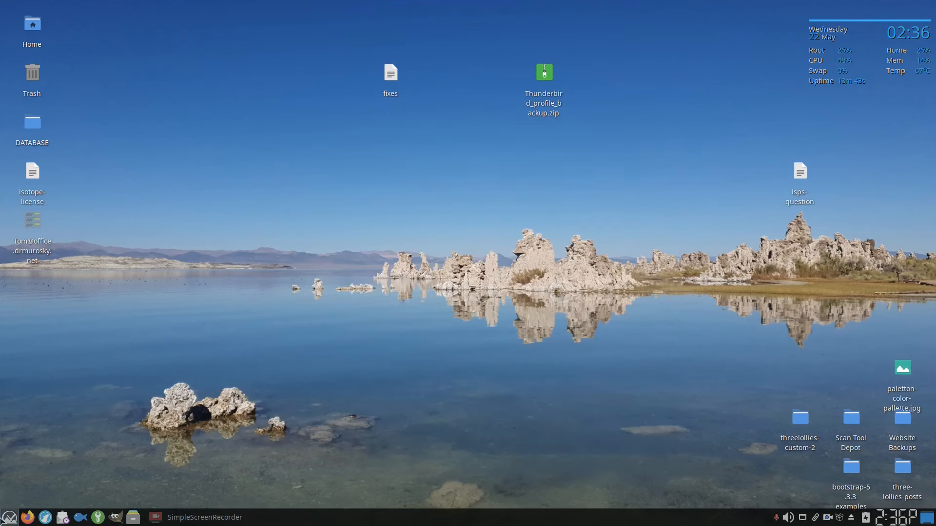
Show the Office category of the applications menu with Evolution and LibreOffice
{"action": "left_click", "coordinate": [7, 517]}
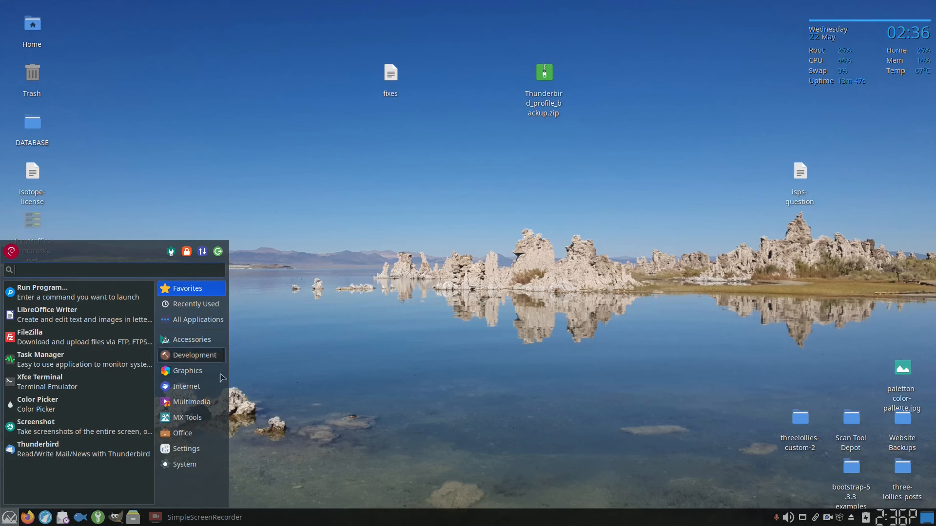
{"action": "left_click", "coordinate": [186, 386]}
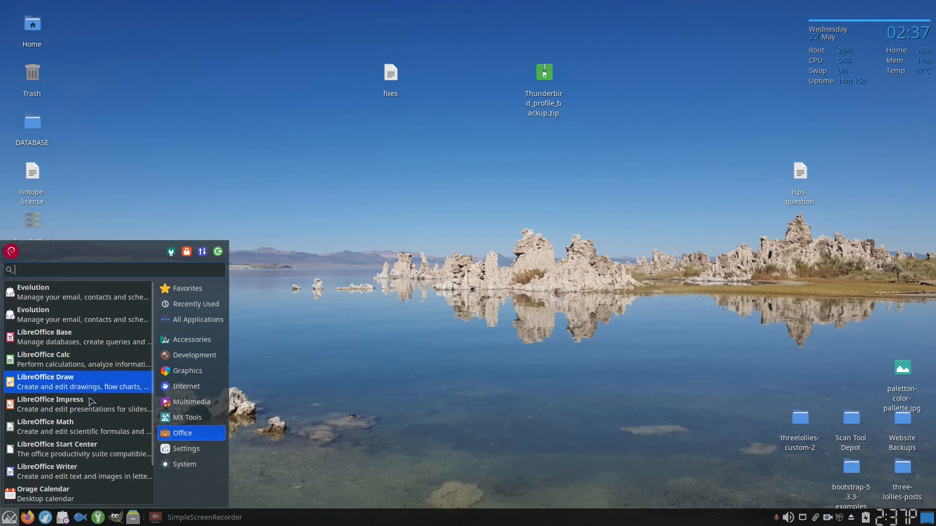
Launch LibreOffice Writer, type test text 'iohdfaoeslfjasoidm', then close with Don't Save
{"action": "left_click", "coordinate": [45, 376]}
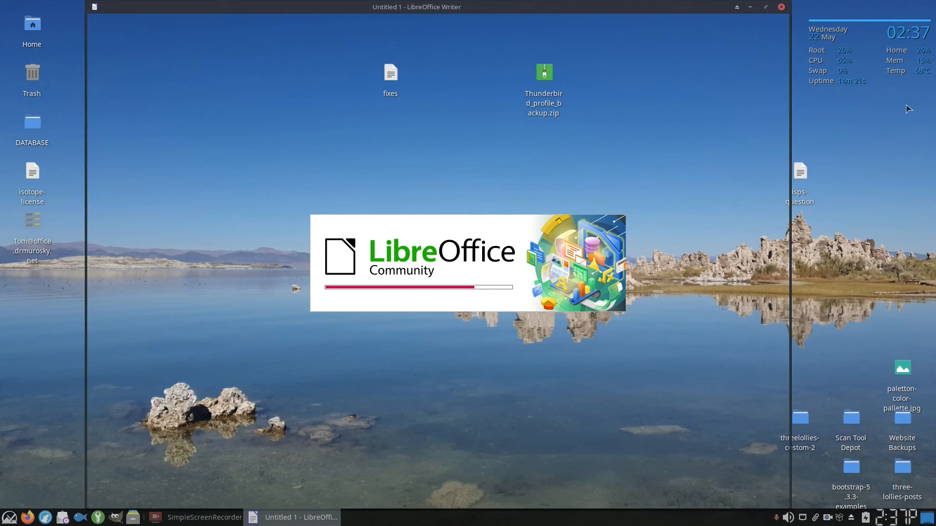
{"action": "mouse_move", "coordinate": [556, 192]}
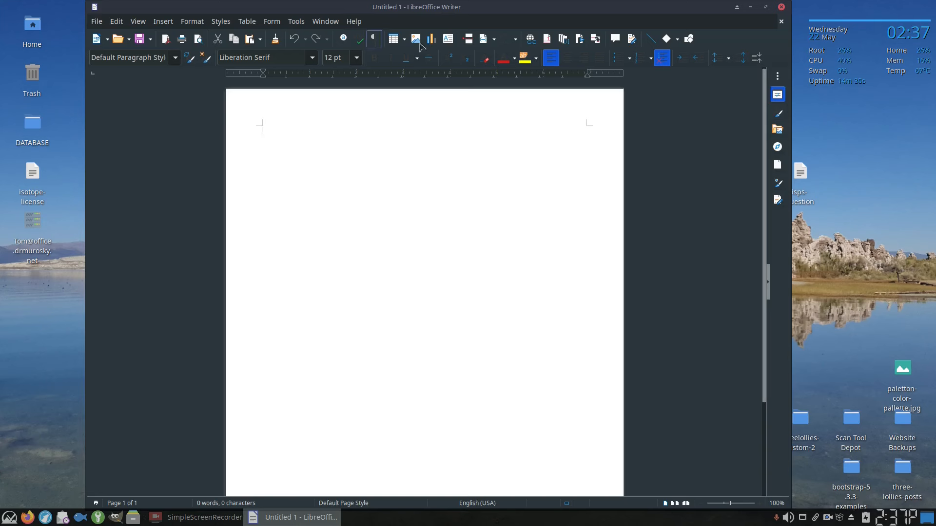
{"action": "type", "text": "iohdfaoeslfjasoidm"}
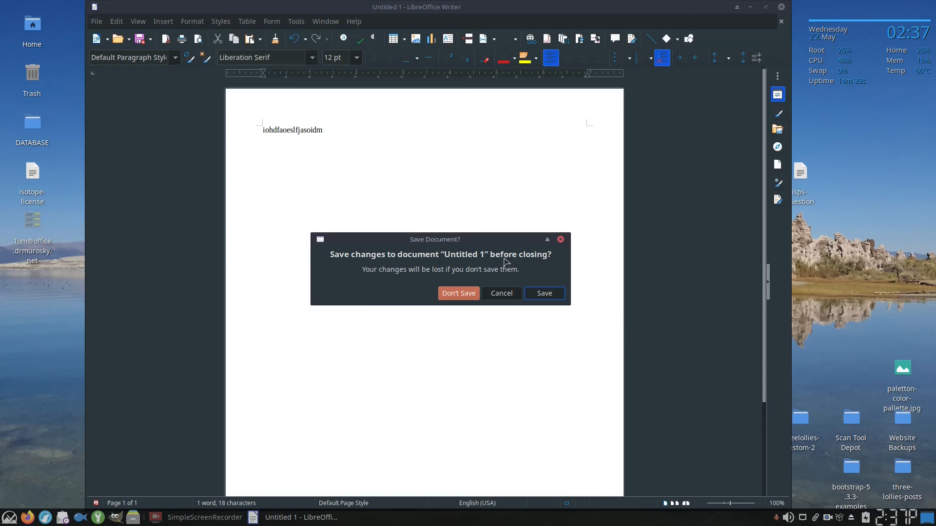
{"action": "left_click", "coordinate": [458, 293]}
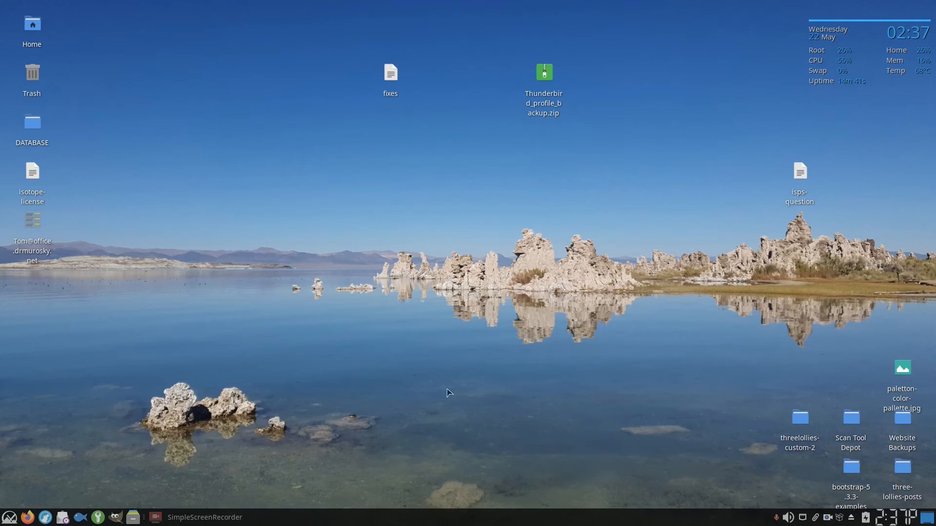
{"action": "mouse_move", "coordinate": [435, 397]}
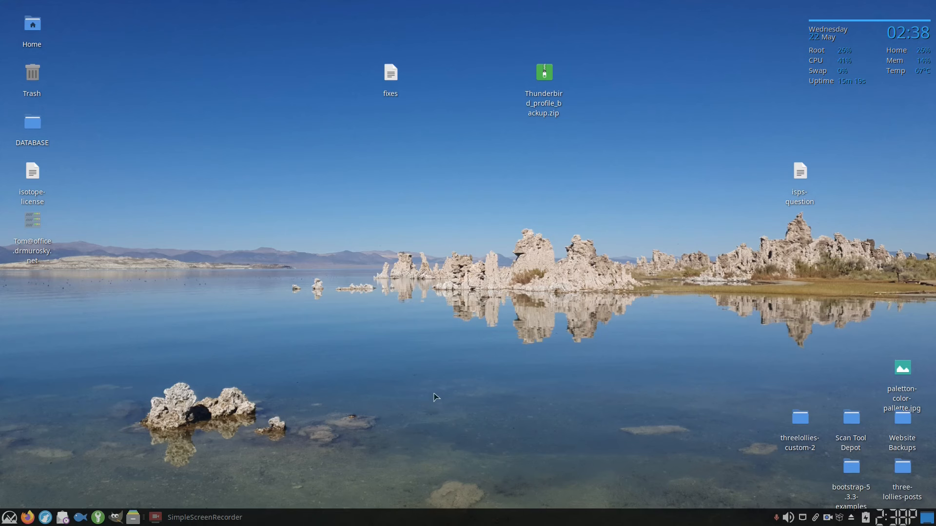
Start the Xfce Task Manager from the panel
{"action": "left_click", "coordinate": [200, 516]}
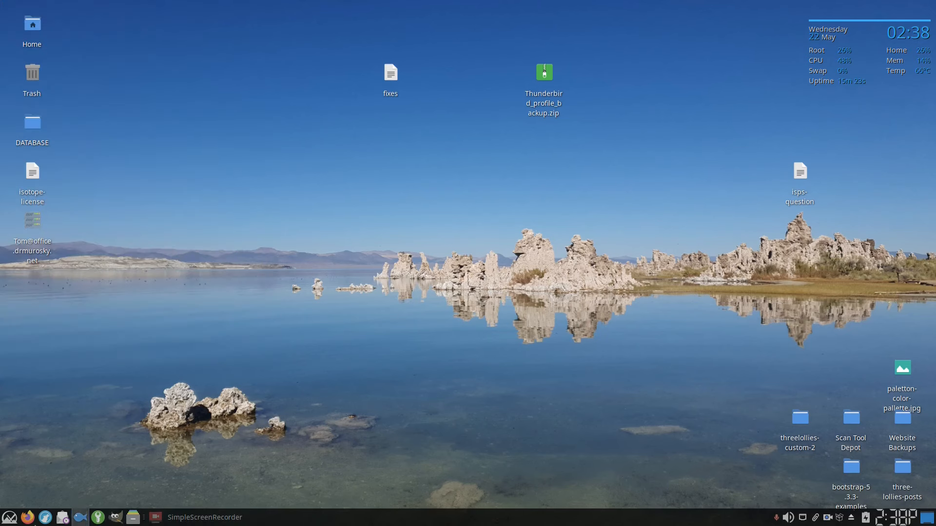
{"action": "left_click", "coordinate": [7, 517]}
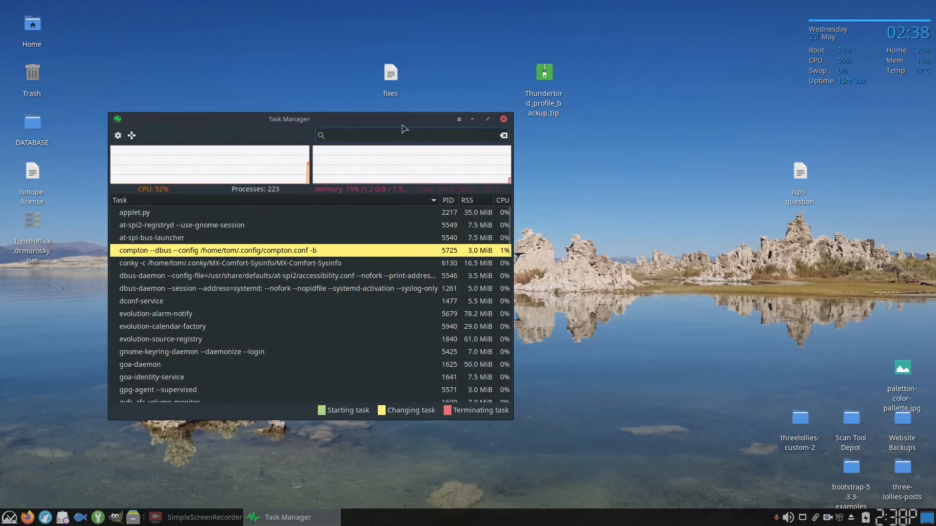
Centre Task Manager, check memory use (1.2 GiB of 7.9 GiB), then close it
{"action": "left_click", "coordinate": [410, 136]}
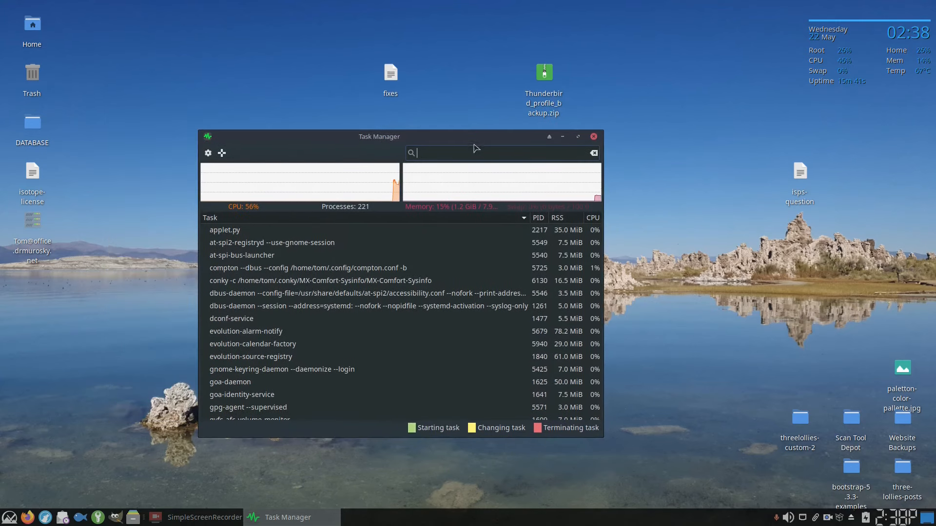
{"action": "mouse_move", "coordinate": [450, 180]}
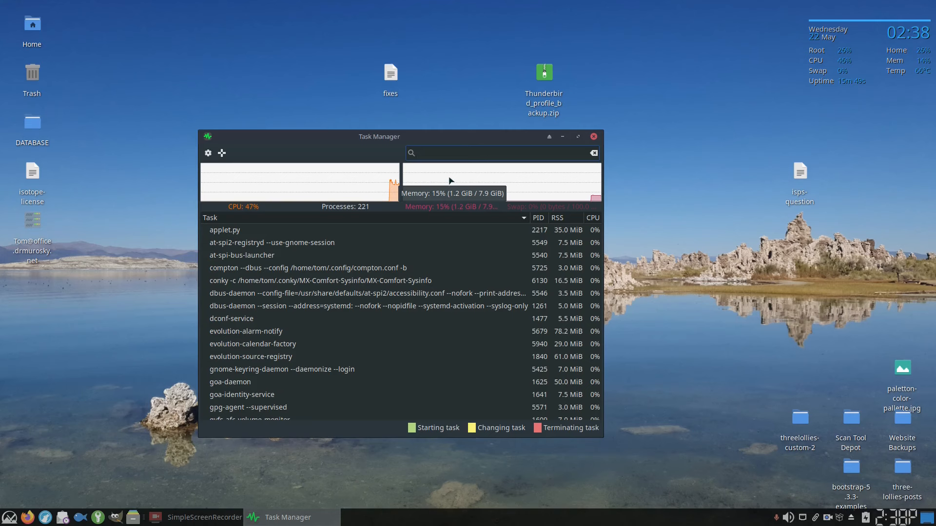
{"action": "left_click", "coordinate": [501, 153]}
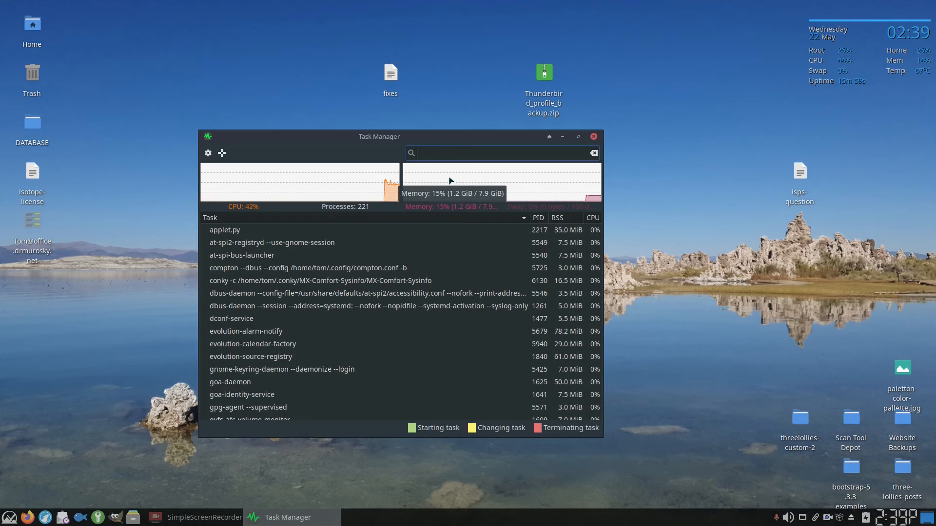
{"action": "mouse_move", "coordinate": [630, 36]}
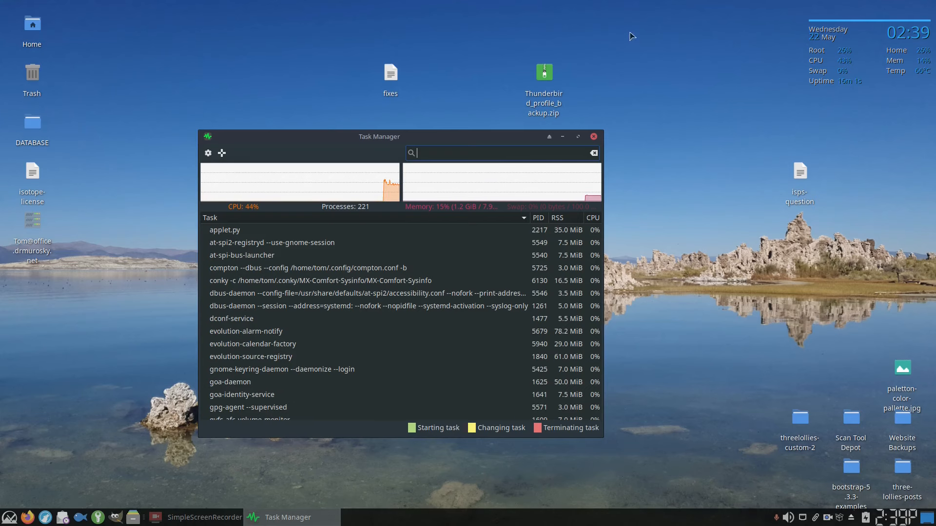
{"action": "left_click", "coordinate": [594, 136]}
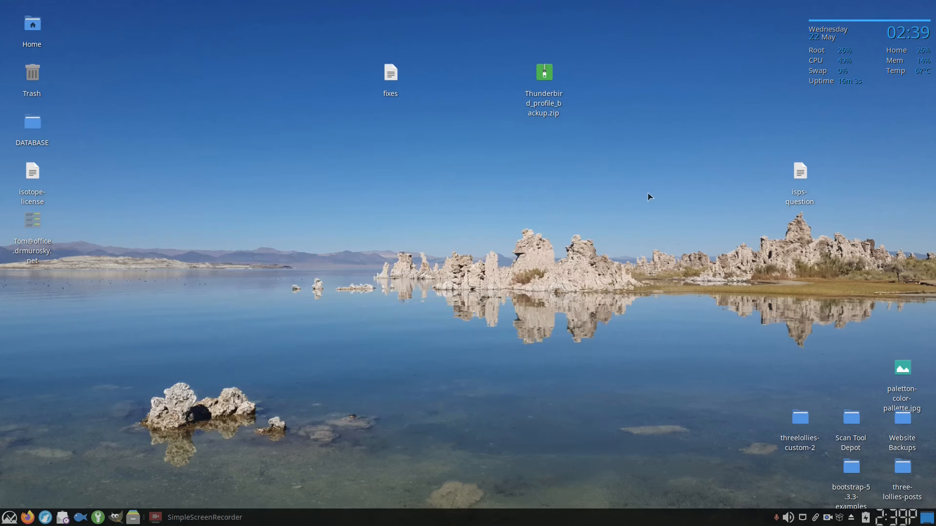
{"action": "mouse_move", "coordinate": [567, 395]}
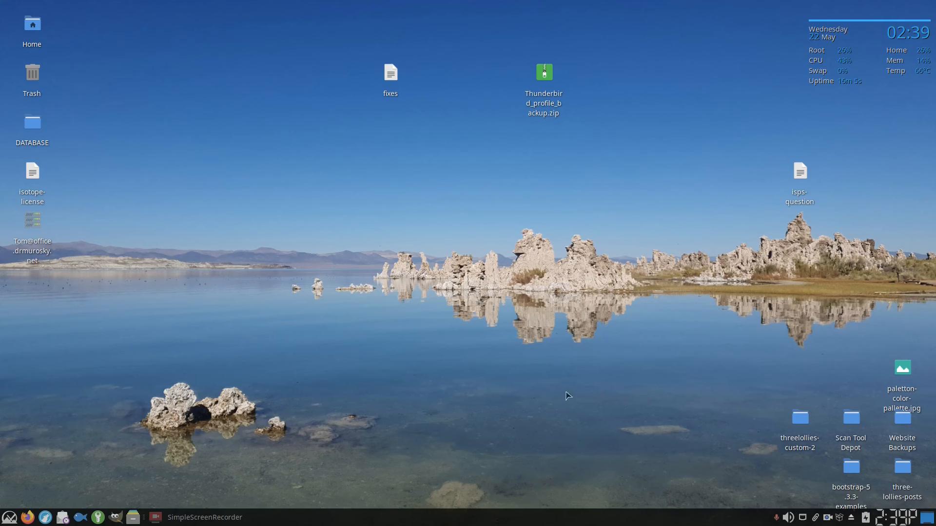
{"action": "mouse_move", "coordinate": [579, 342]}
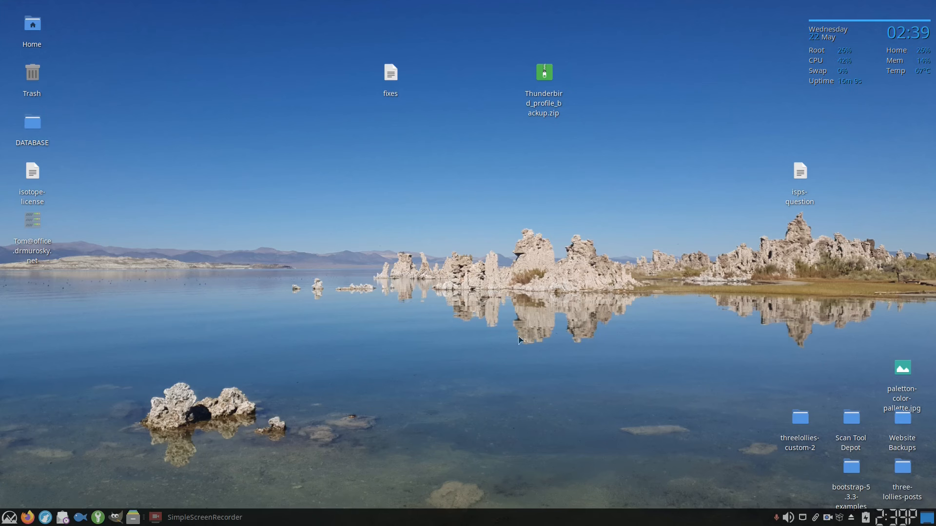
{"action": "mouse_move", "coordinate": [550, 296]}
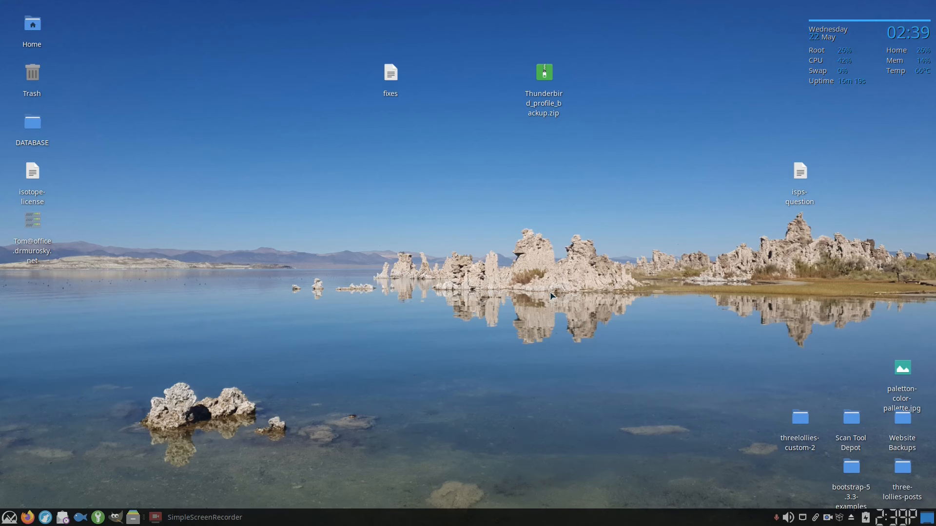
{"action": "mouse_move", "coordinate": [339, 424]}
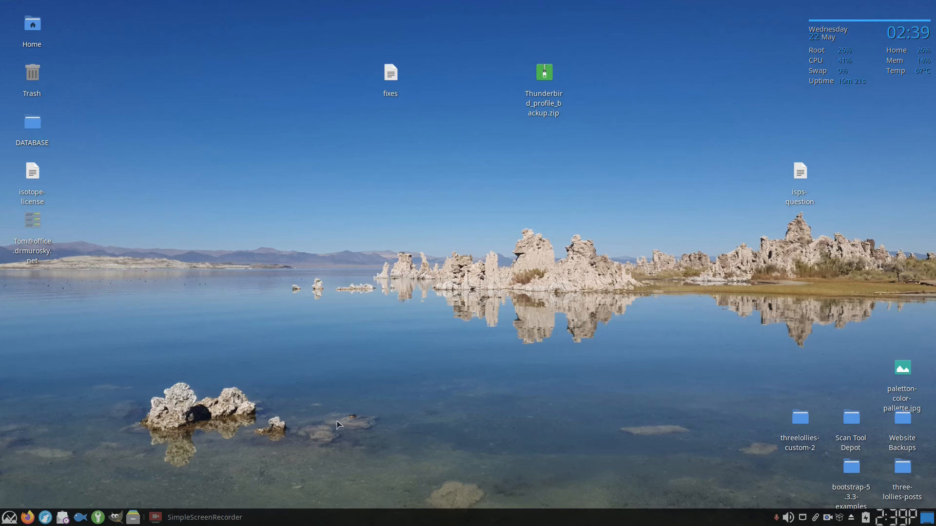
{"action": "mouse_move", "coordinate": [276, 448]}
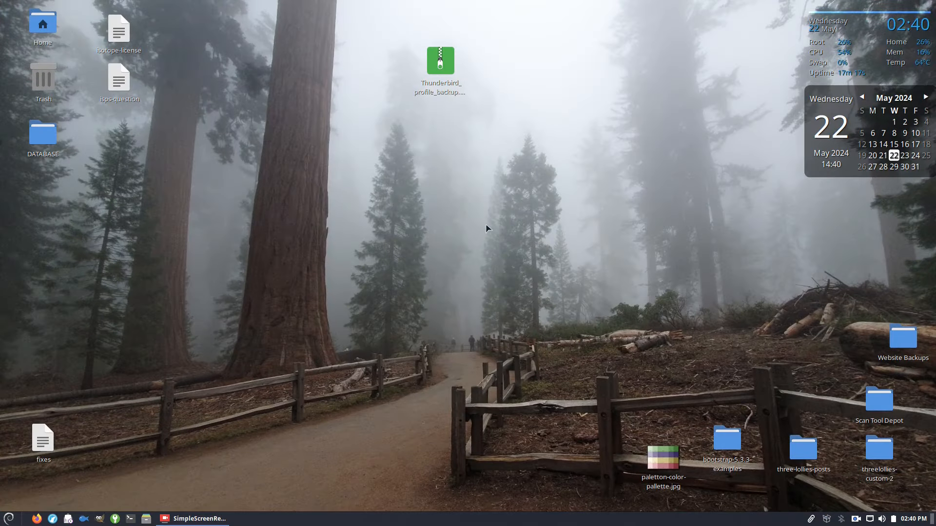
{"action": "mouse_move", "coordinate": [502, 242]}
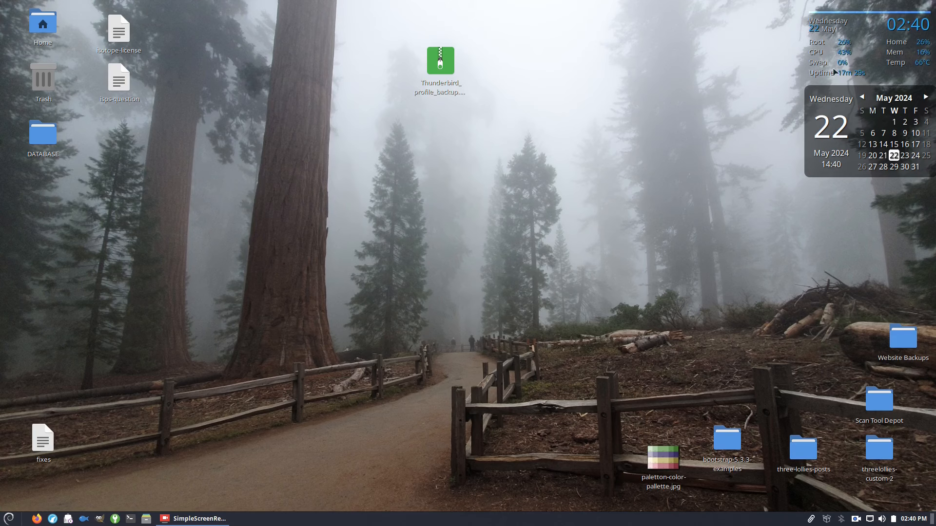
{"action": "mouse_move", "coordinate": [909, 67]}
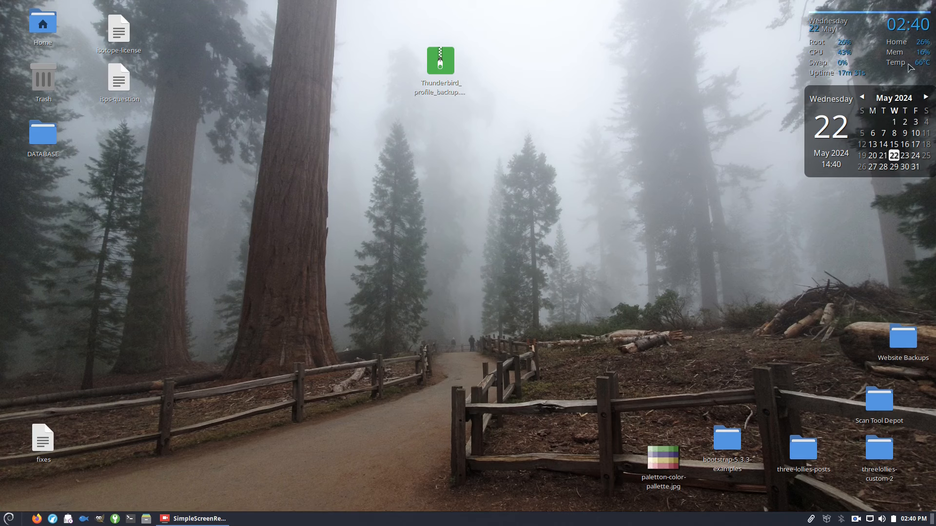
{"action": "mouse_move", "coordinate": [921, 71]}
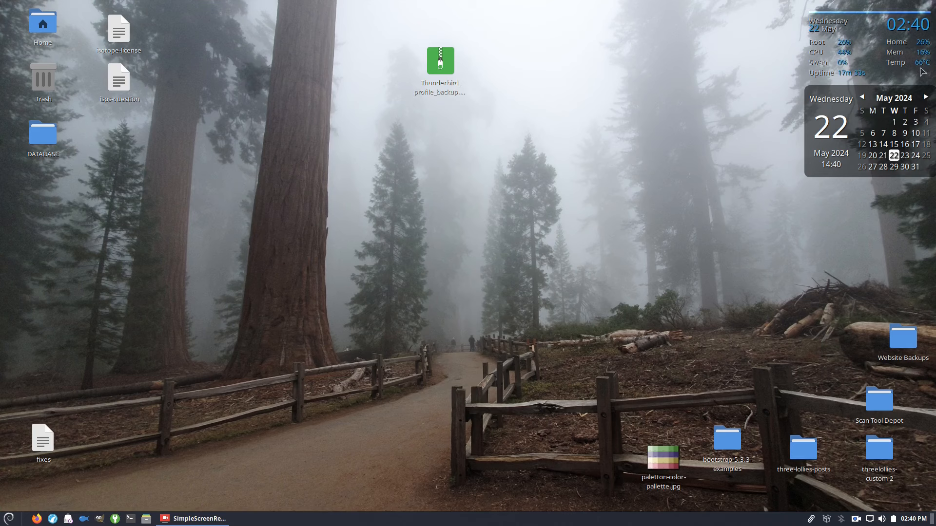
{"action": "mouse_move", "coordinate": [919, 70]}
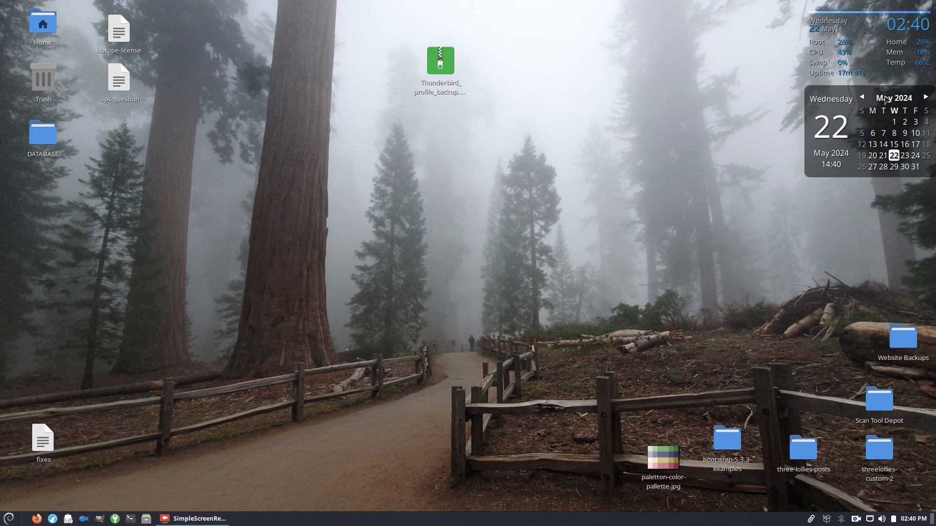
{"action": "mouse_move", "coordinate": [832, 185]}
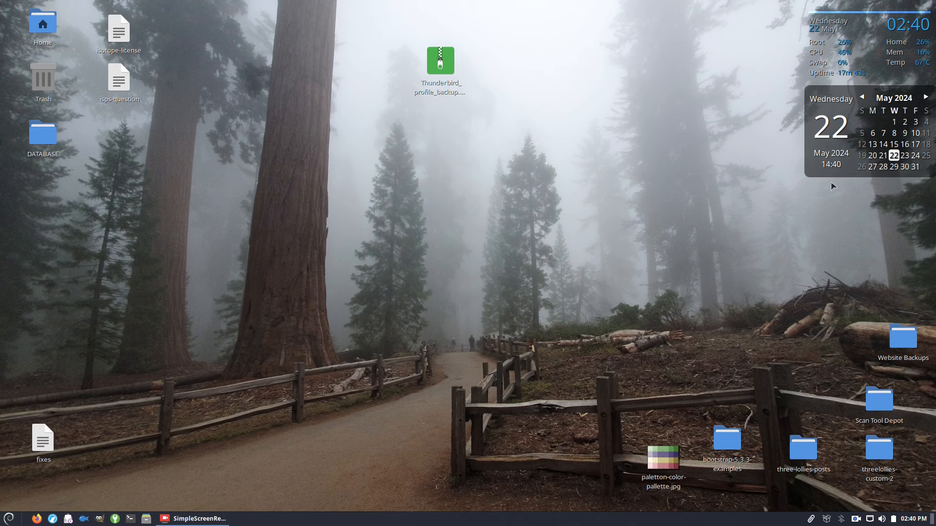
{"action": "mouse_move", "coordinate": [828, 136]}
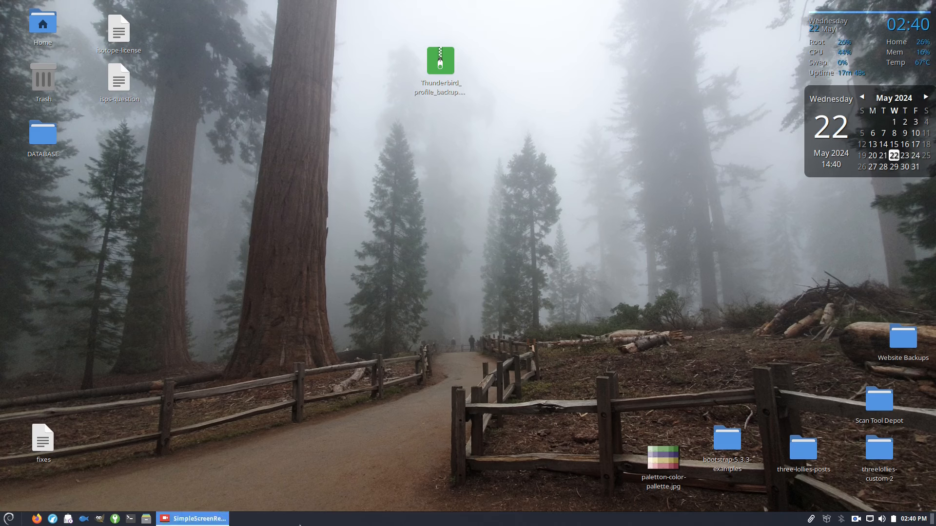
Show the Cinnamon applications menu with its category list and MX Tools utilities
{"action": "left_click", "coordinate": [8, 517]}
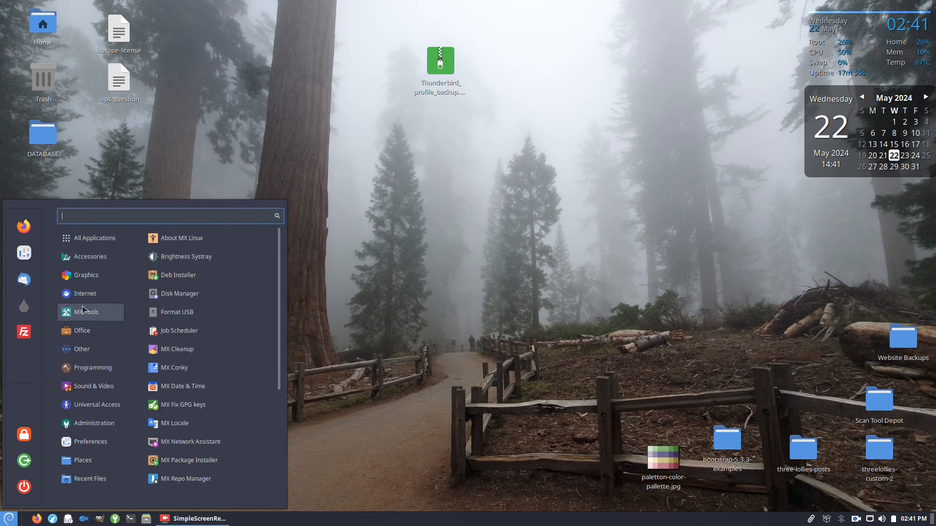
In System Settings > Themes, set the desktop theme to Eternal Darkness
{"action": "left_click", "coordinate": [85, 275]}
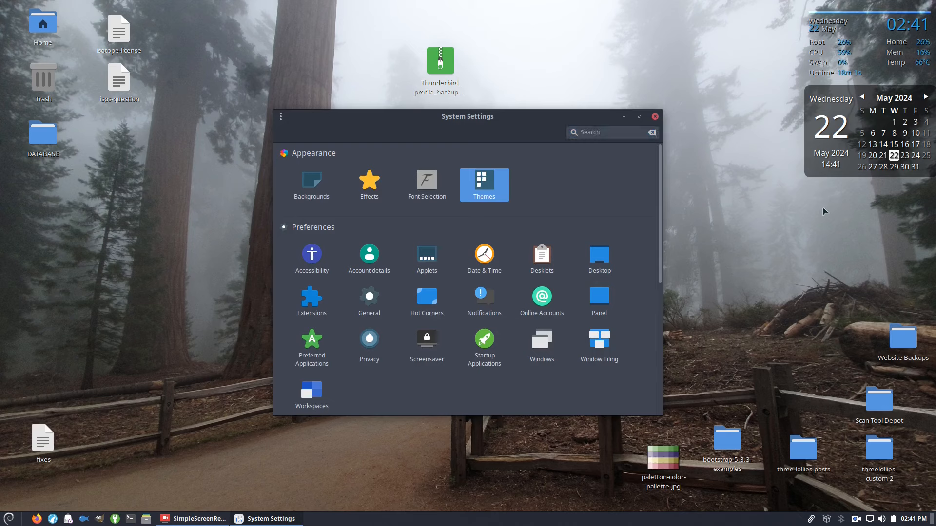
{"action": "left_click", "coordinate": [485, 184]}
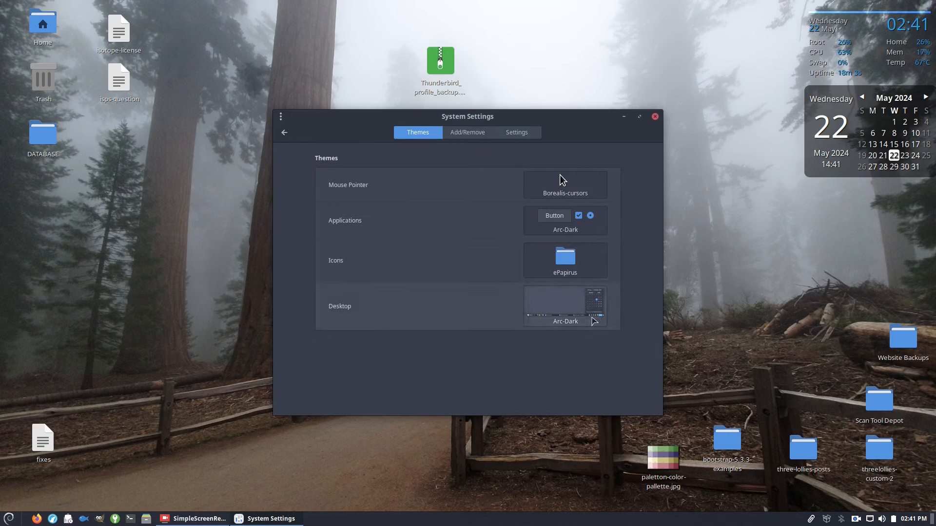
{"action": "left_click", "coordinate": [563, 306]}
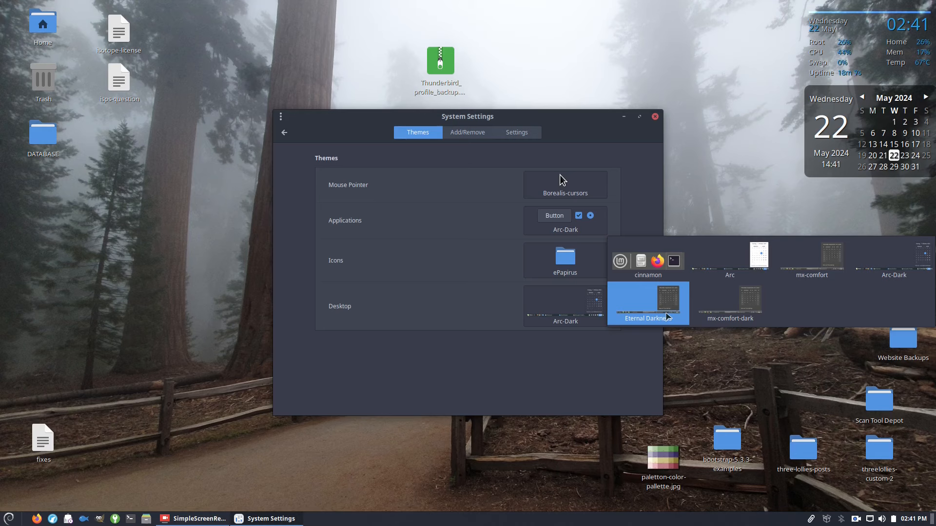
{"action": "left_click", "coordinate": [647, 302]}
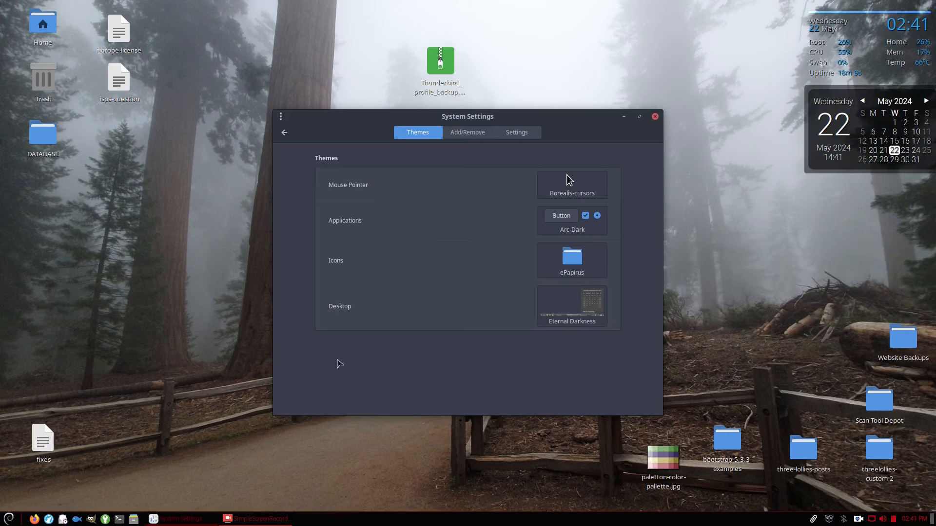
Browse the application themes and pick one
{"action": "left_click", "coordinate": [570, 221]}
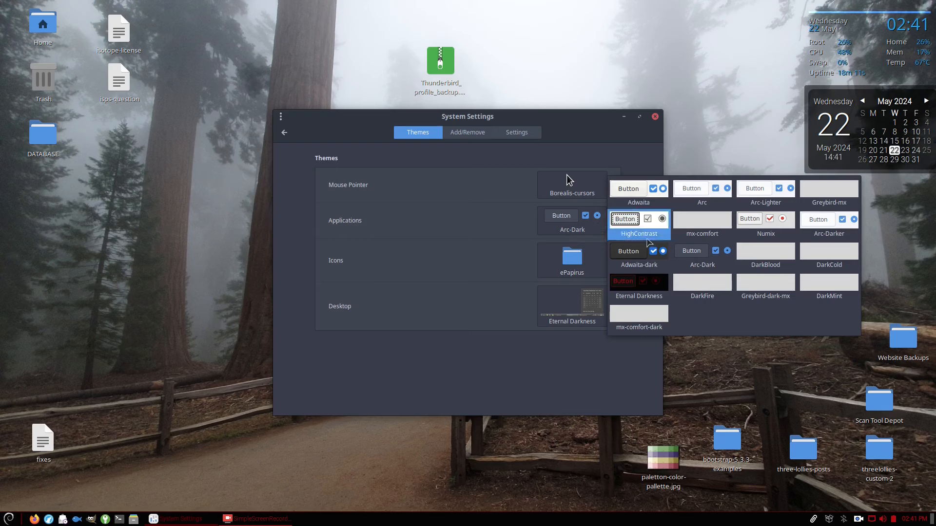
{"action": "left_click", "coordinate": [637, 281]}
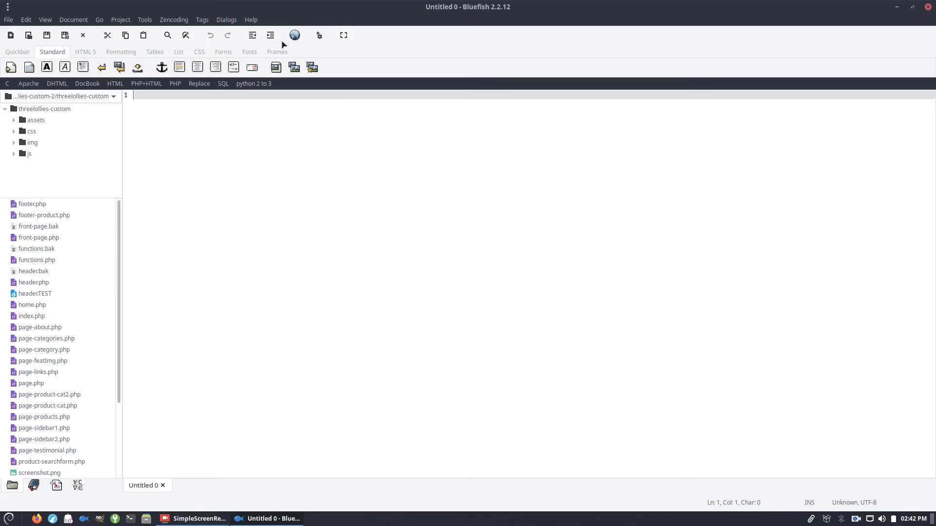
{"action": "mouse_move", "coordinate": [391, 44]}
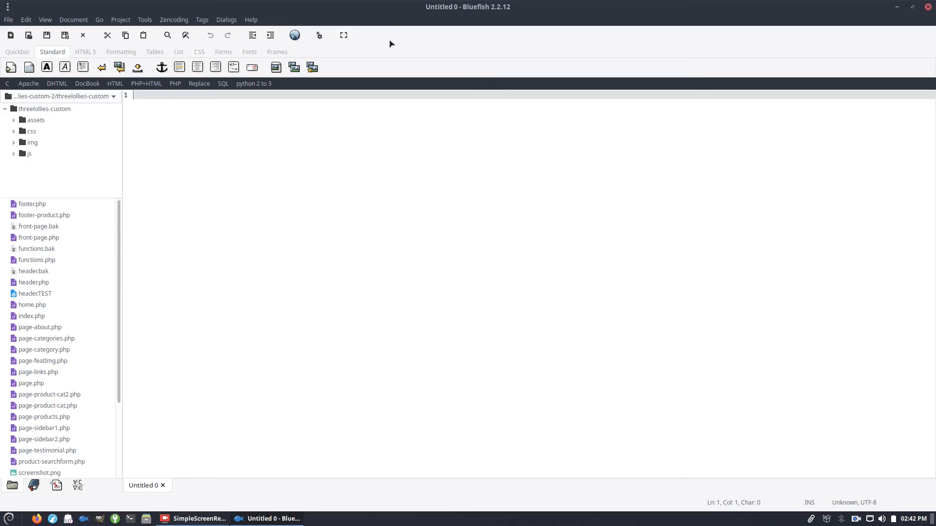
{"action": "mouse_move", "coordinate": [263, 340]}
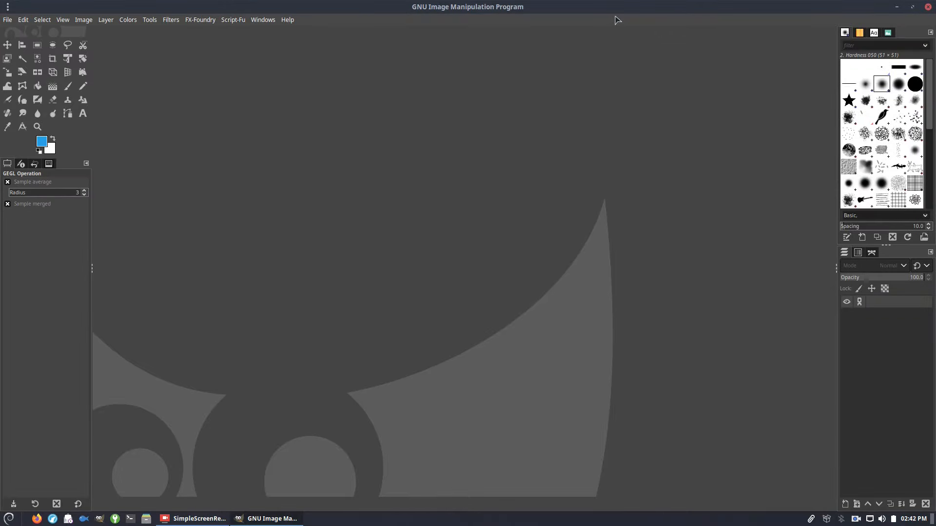
{"action": "mouse_move", "coordinate": [15, 28]}
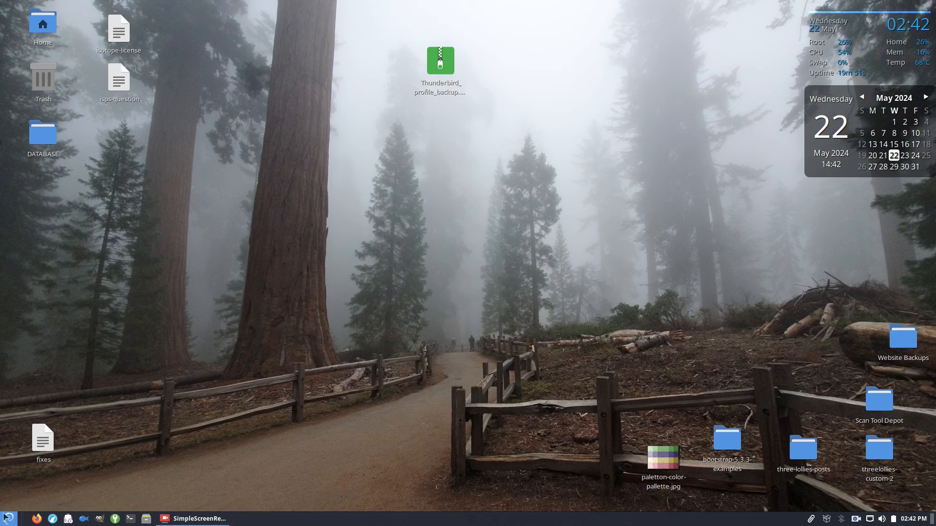
Launch ColorPicker and FileZilla, move ColorPicker aside, then close it leaving FileZilla open
{"action": "left_click", "coordinate": [7, 517]}
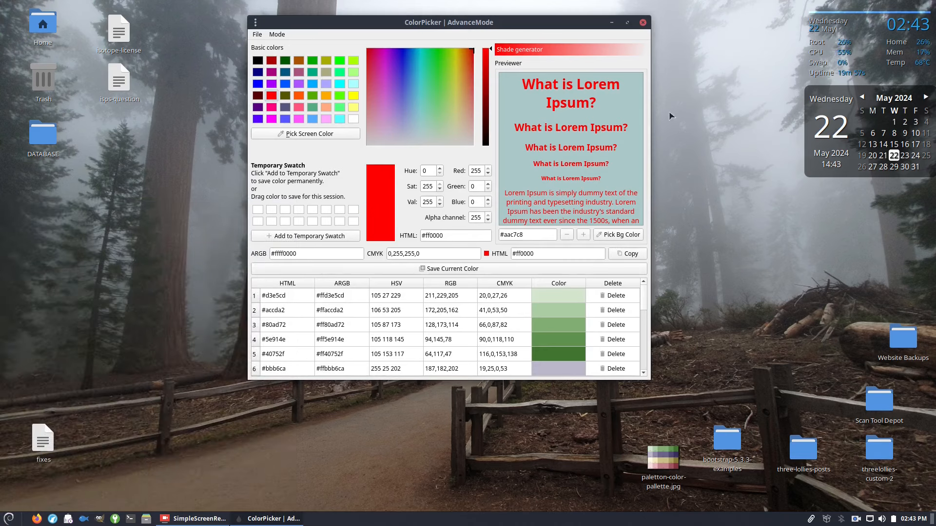
{"action": "left_click", "coordinate": [512, 20]}
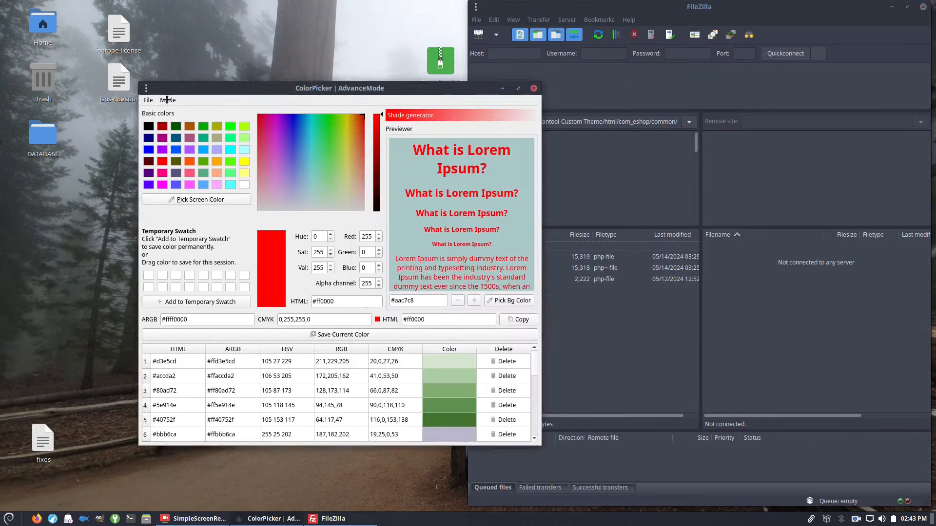
{"action": "left_click_drag", "start_coordinate": [339, 88], "coordinate": [247, 85]}
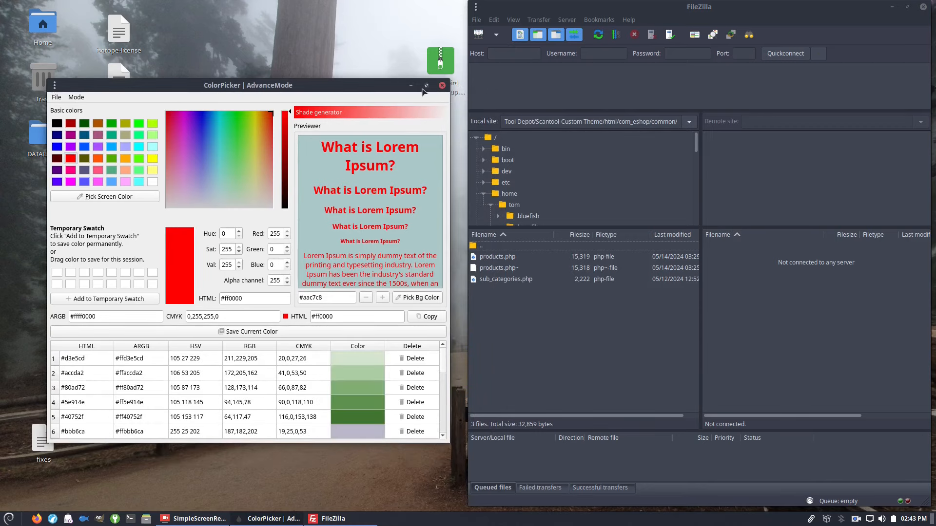
{"action": "left_click", "coordinate": [440, 85]}
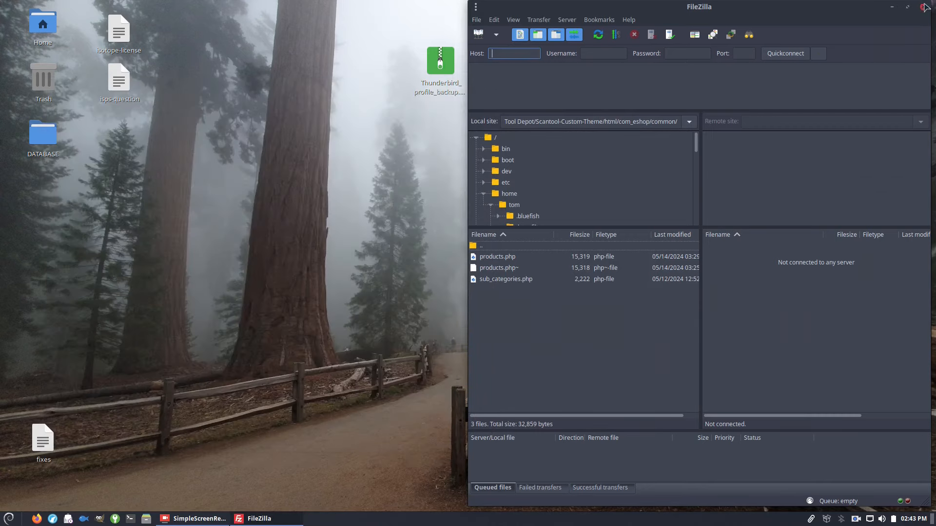
{"action": "left_click", "coordinate": [926, 6]}
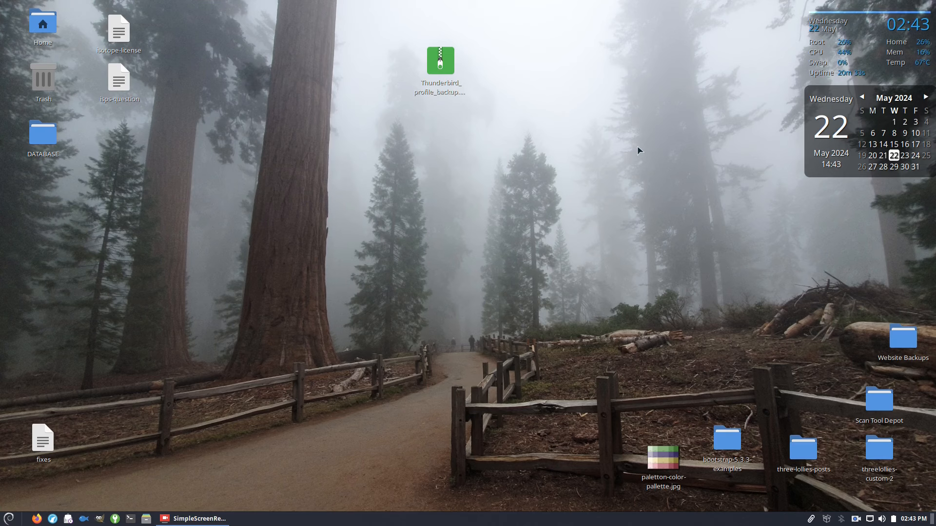
{"action": "mouse_move", "coordinate": [648, 308]}
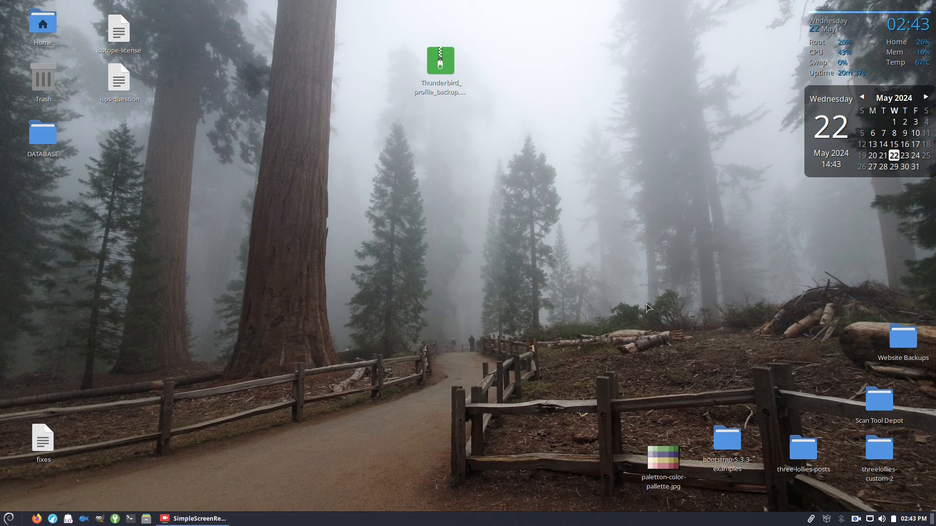
{"action": "mouse_move", "coordinate": [595, 391]}
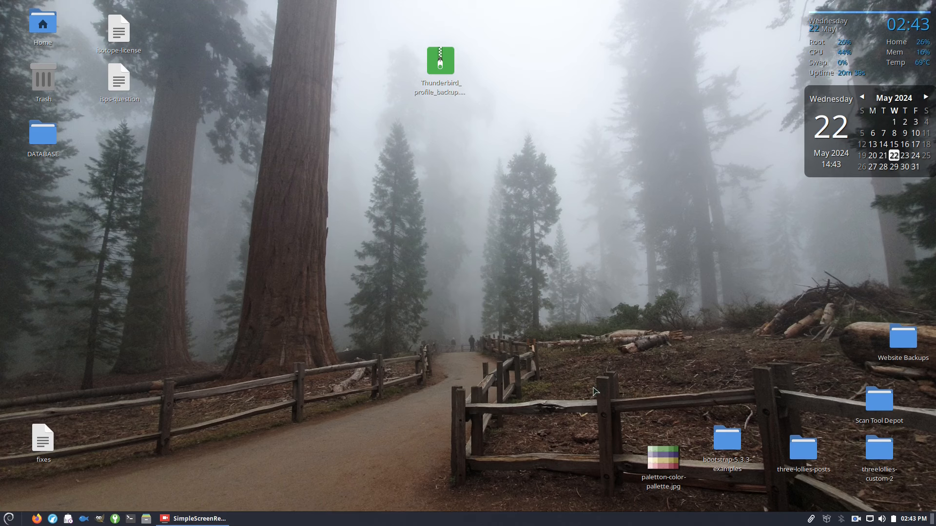
{"action": "mouse_move", "coordinate": [469, 368]}
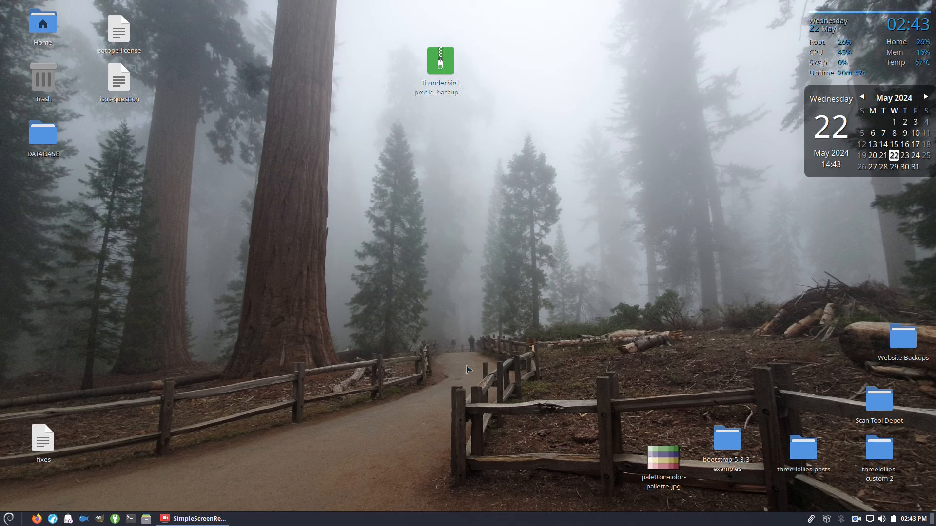
{"action": "mouse_move", "coordinate": [416, 296]}
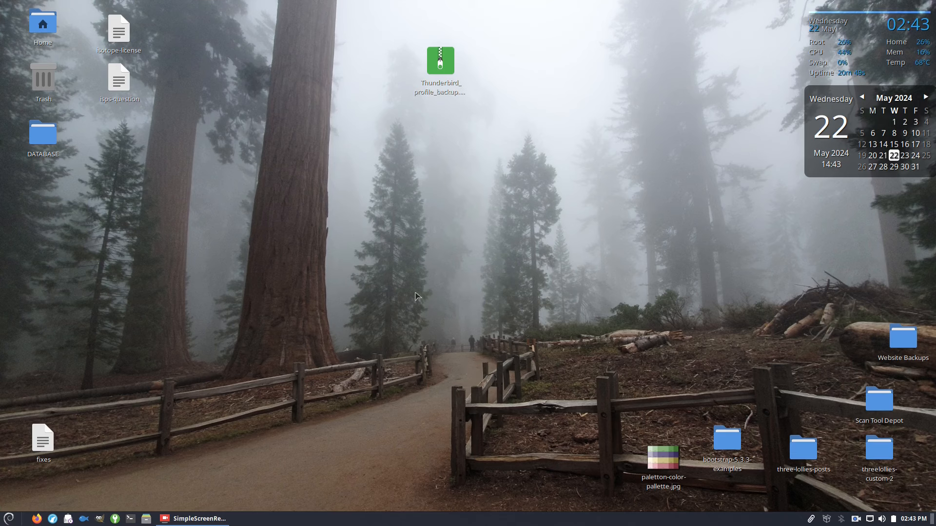
{"action": "mouse_move", "coordinate": [290, 263]}
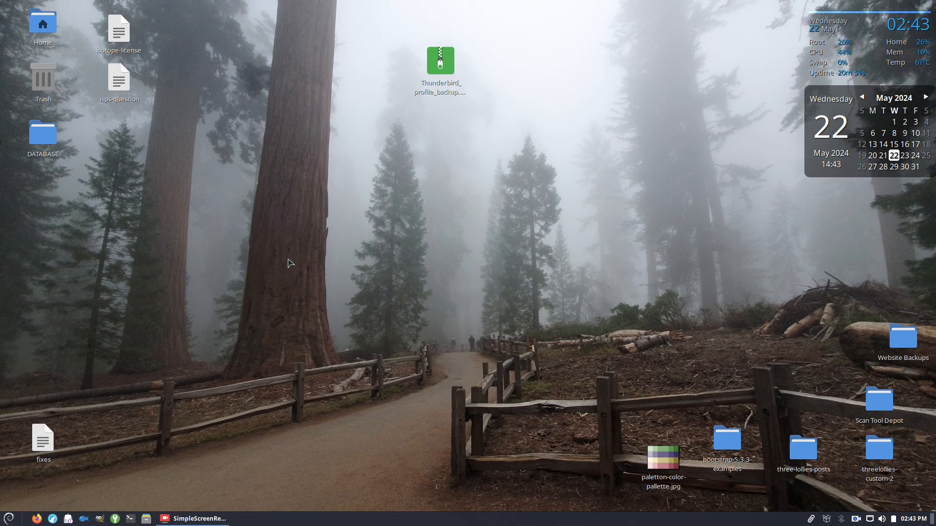
{"action": "mouse_move", "coordinate": [382, 286]}
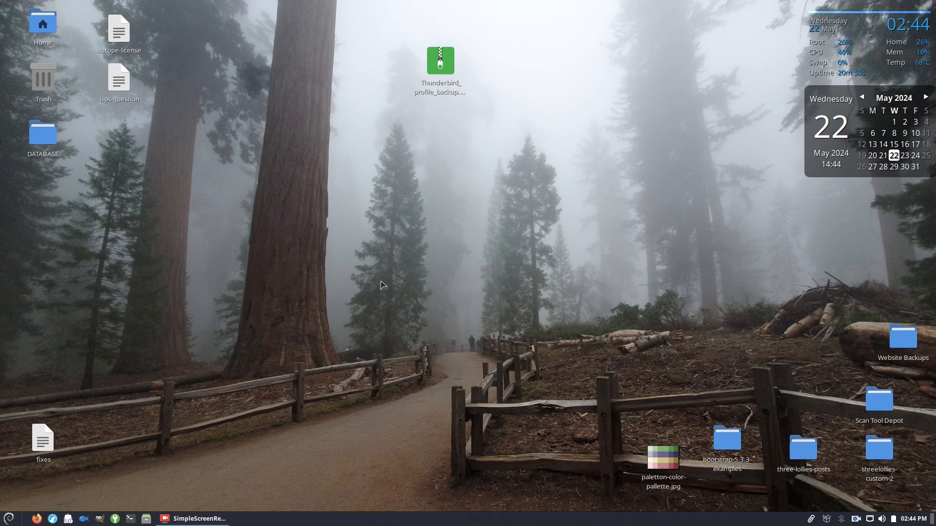
{"action": "mouse_move", "coordinate": [392, 304]}
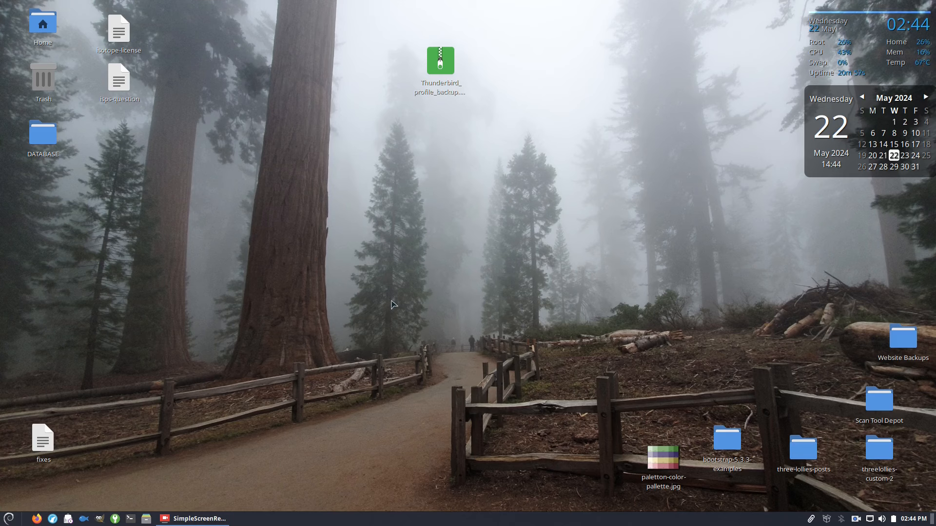
{"action": "mouse_move", "coordinate": [621, 255]}
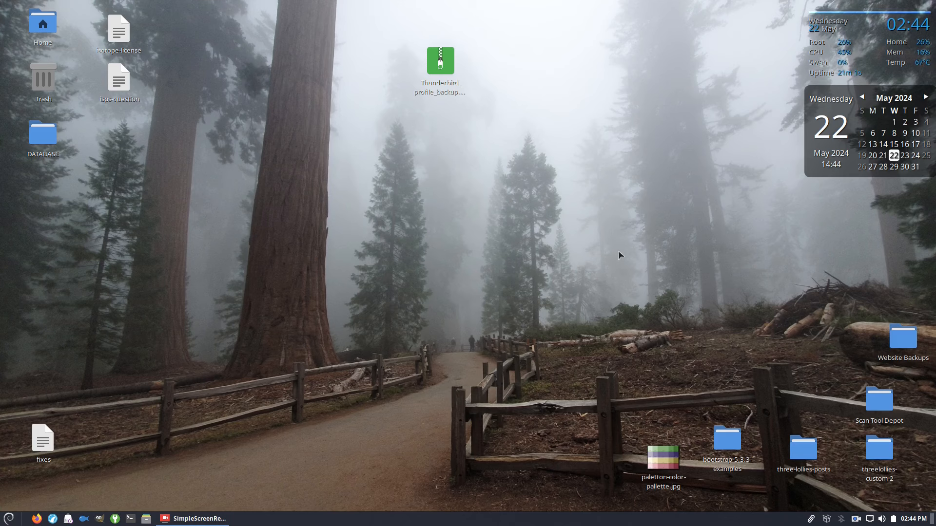
{"action": "mouse_move", "coordinate": [549, 269]}
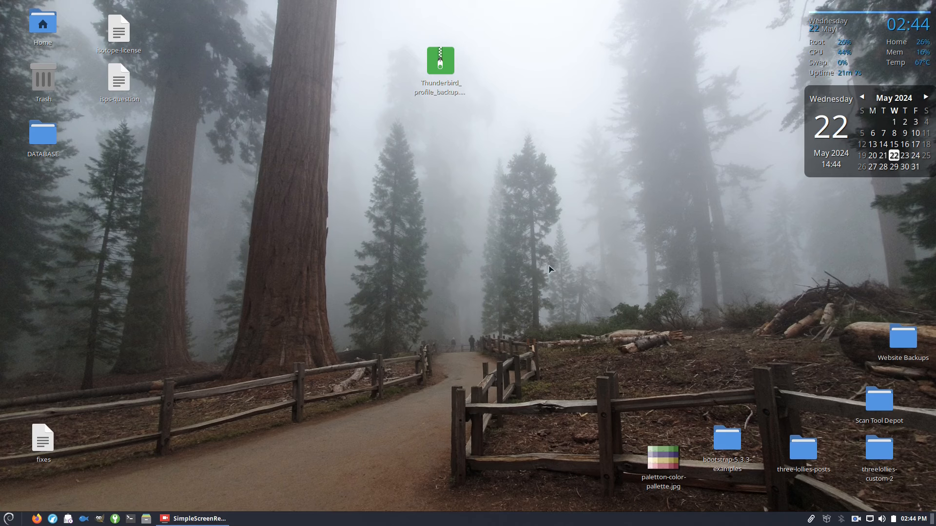
{"action": "mouse_move", "coordinate": [516, 293]}
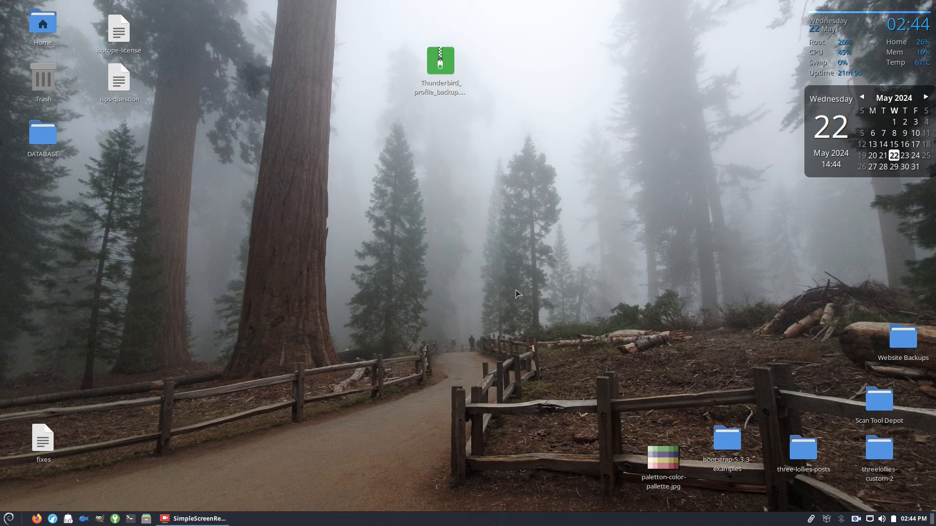
{"action": "mouse_move", "coordinate": [389, 339]}
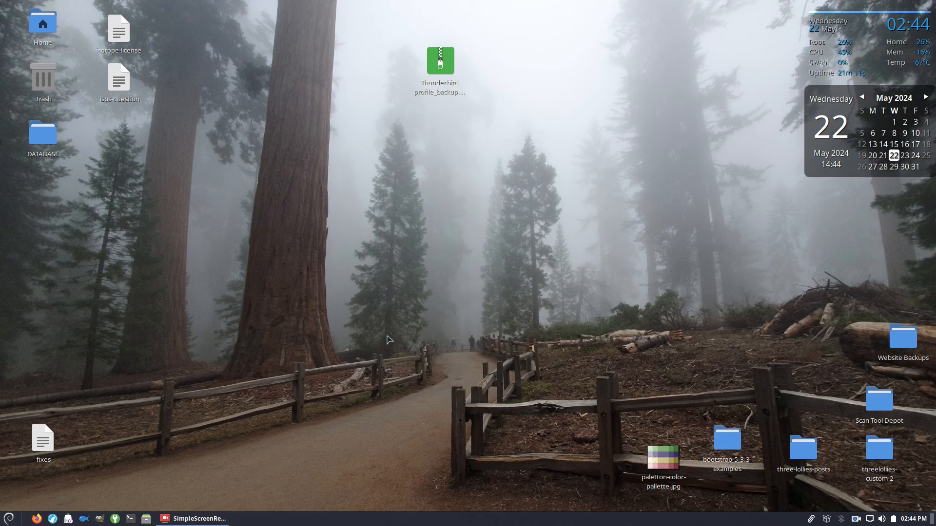
{"action": "mouse_move", "coordinate": [327, 353]}
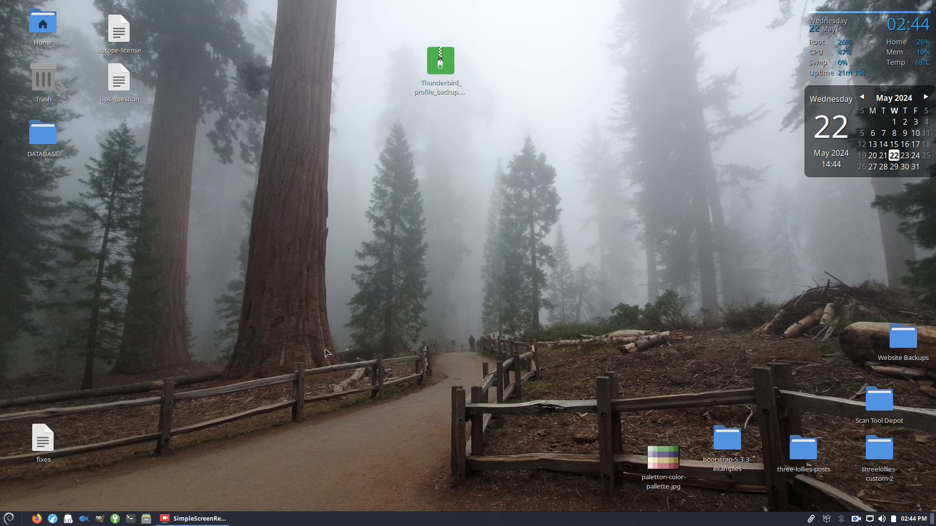
{"action": "mouse_move", "coordinate": [282, 368]}
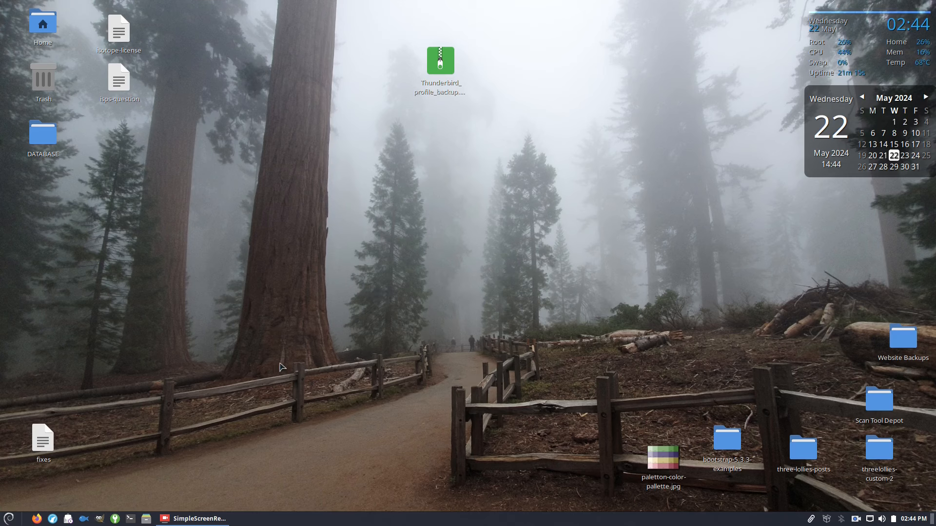
{"action": "mouse_move", "coordinate": [469, 225]}
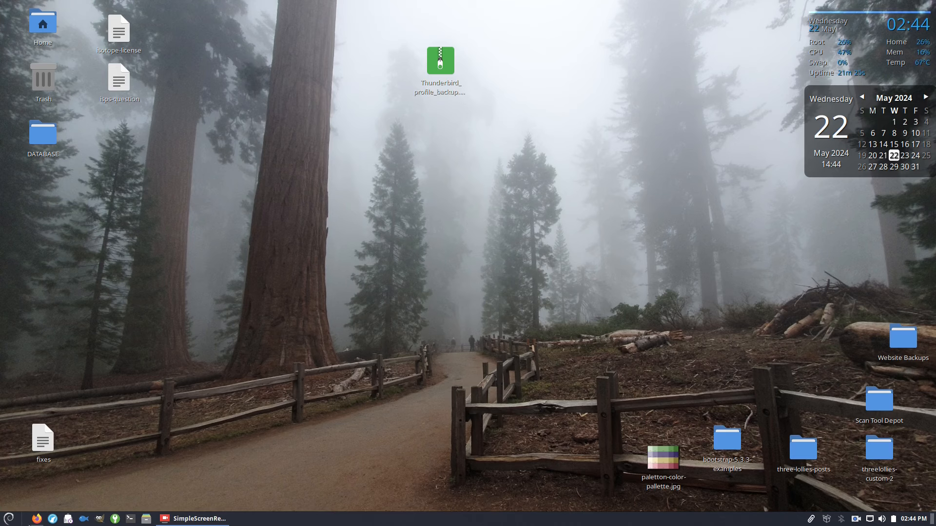
{"action": "left_click", "coordinate": [6, 518]}
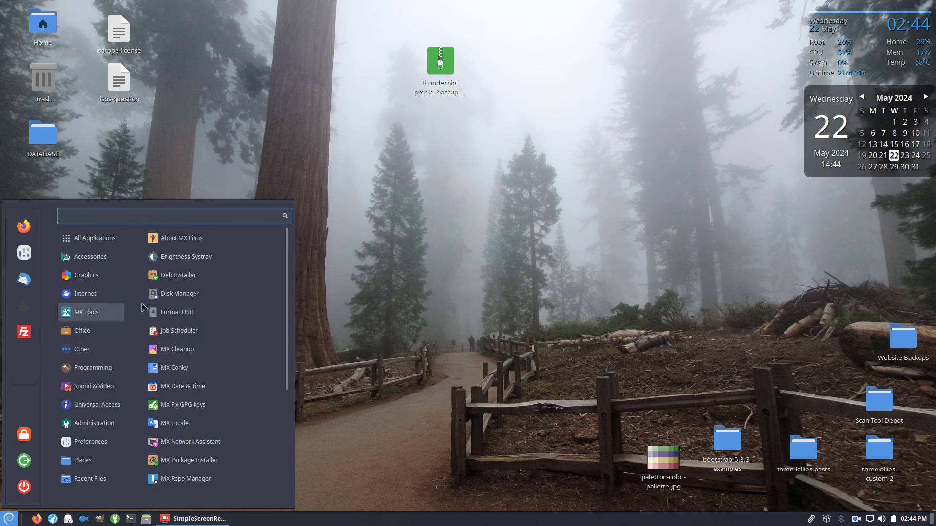
{"action": "mouse_move", "coordinate": [182, 356]}
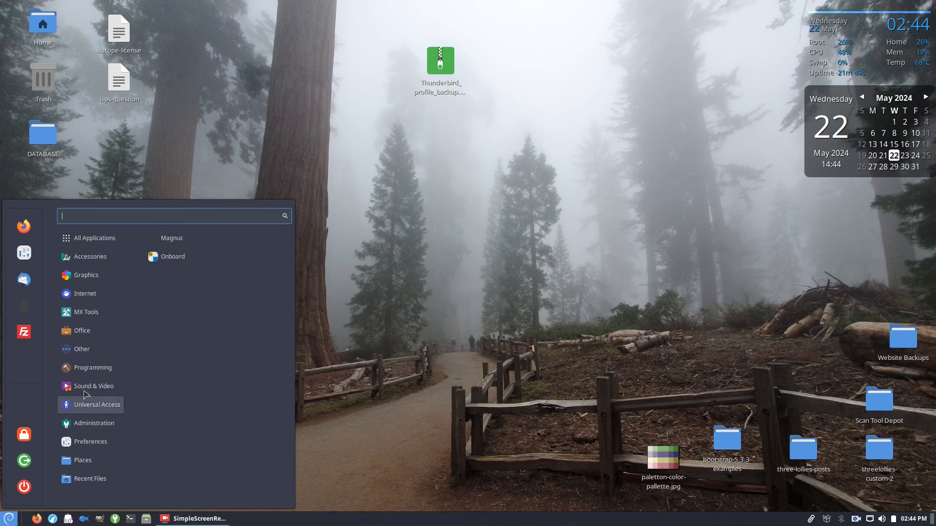
{"action": "mouse_move", "coordinate": [90, 386]}
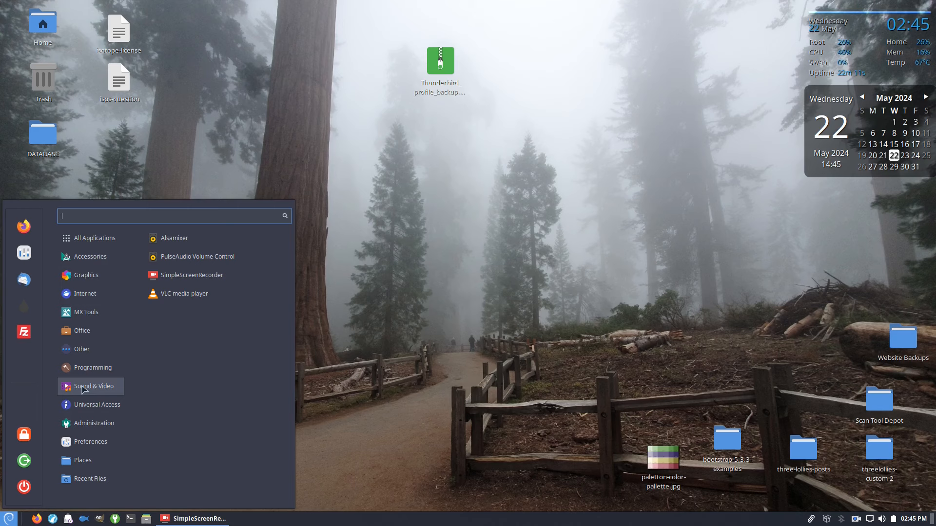
{"action": "mouse_move", "coordinate": [427, 292]}
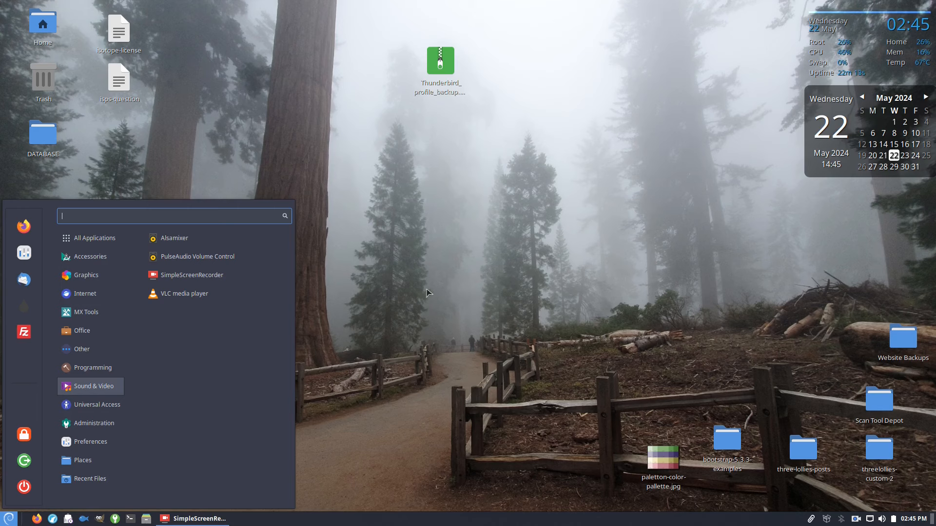
{"action": "mouse_move", "coordinate": [322, 253]}
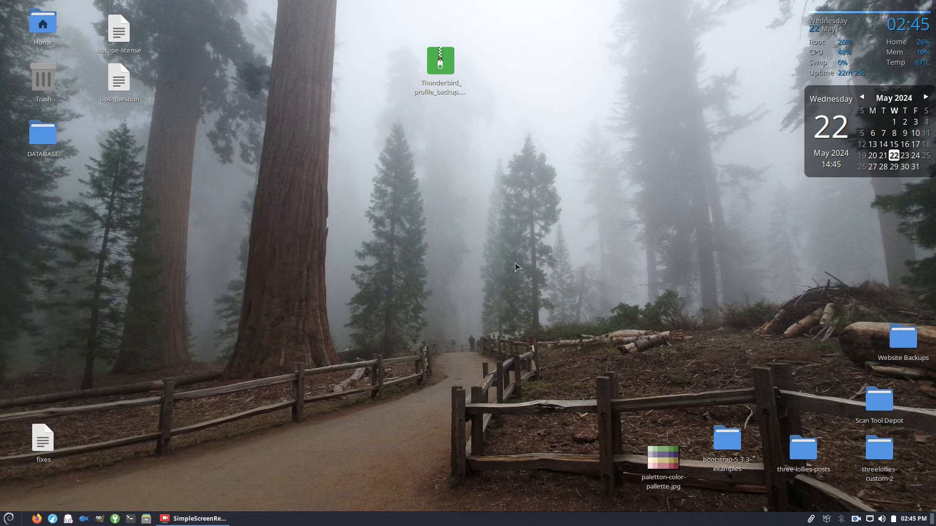
From the desktop context menu, show Display settings at 1920×1080 with 60.00 Hz refresh rate
{"action": "right_click", "coordinate": [516, 267]}
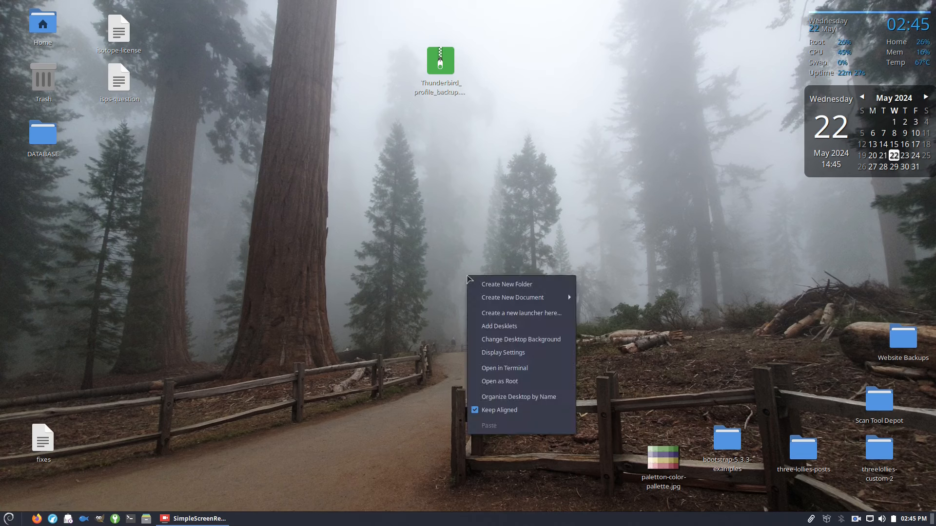
{"action": "left_click", "coordinate": [523, 352]}
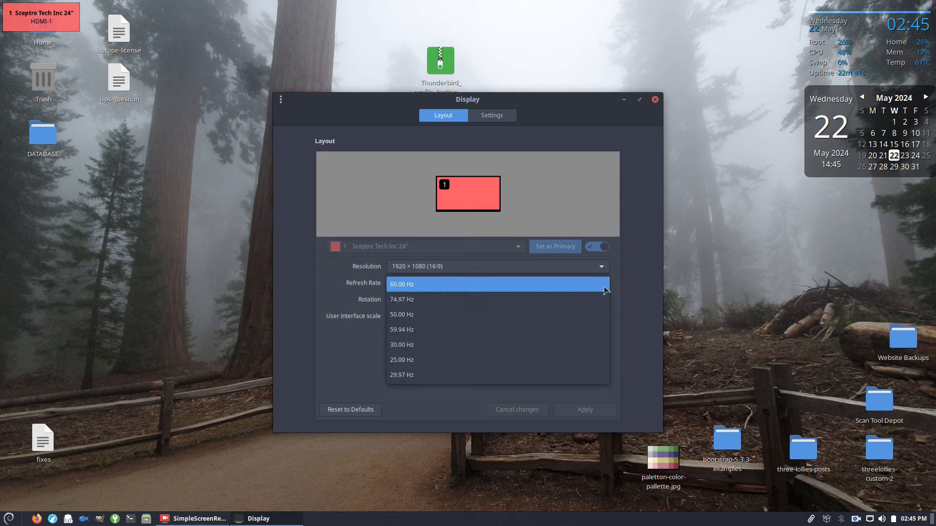
{"action": "left_click", "coordinate": [402, 283]}
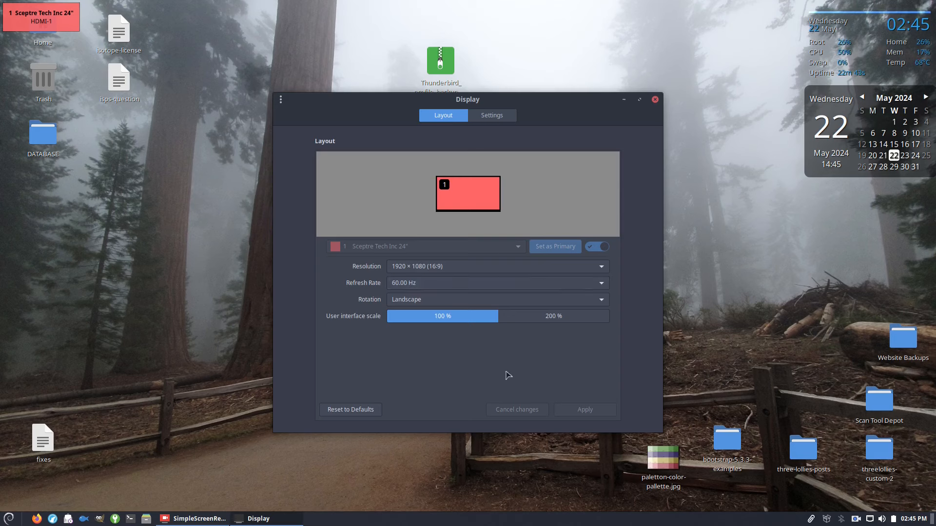
{"action": "mouse_move", "coordinate": [627, 437]}
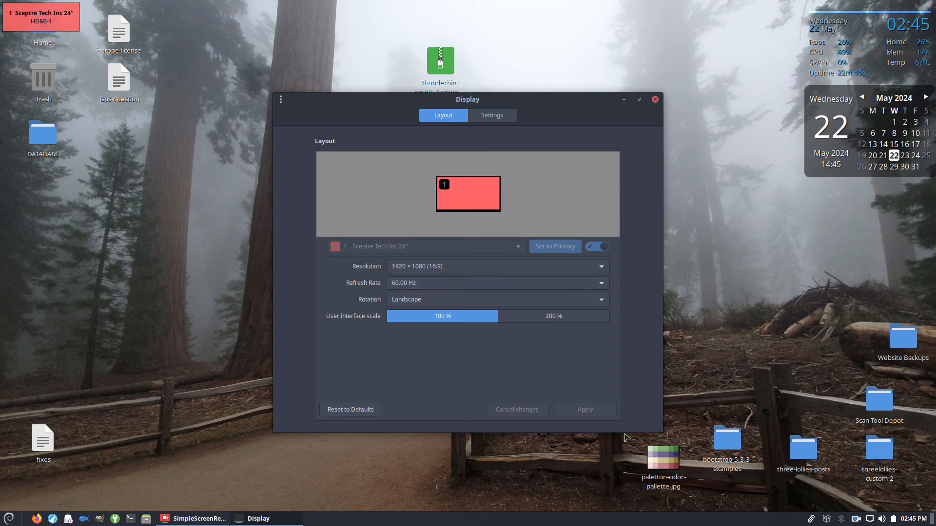
{"action": "mouse_move", "coordinate": [441, 383]}
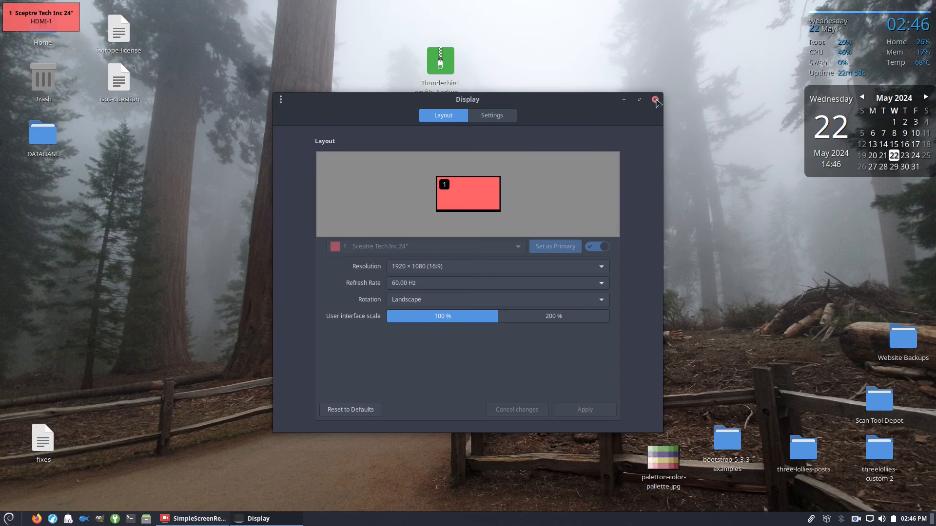
Close the Display window without applying changes, returning to the desktop
{"action": "left_click", "coordinate": [656, 99]}
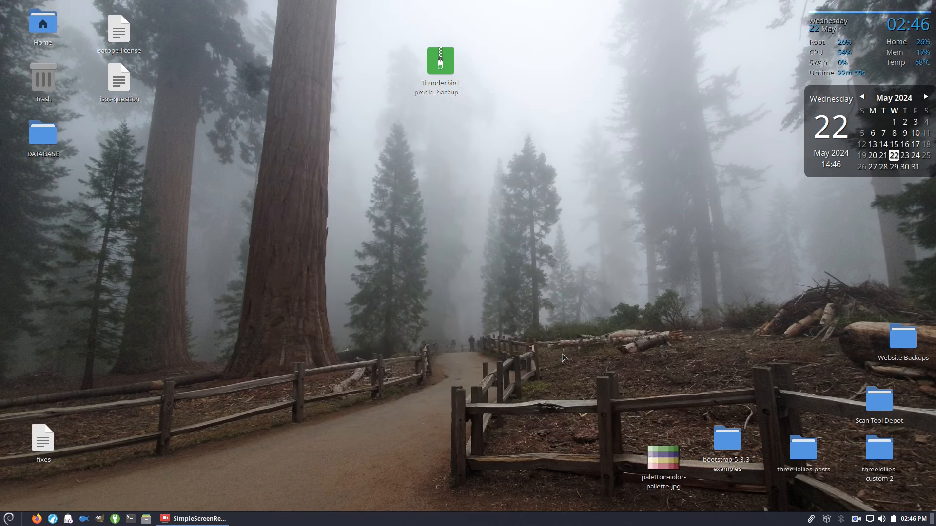
{"action": "mouse_move", "coordinate": [446, 296]}
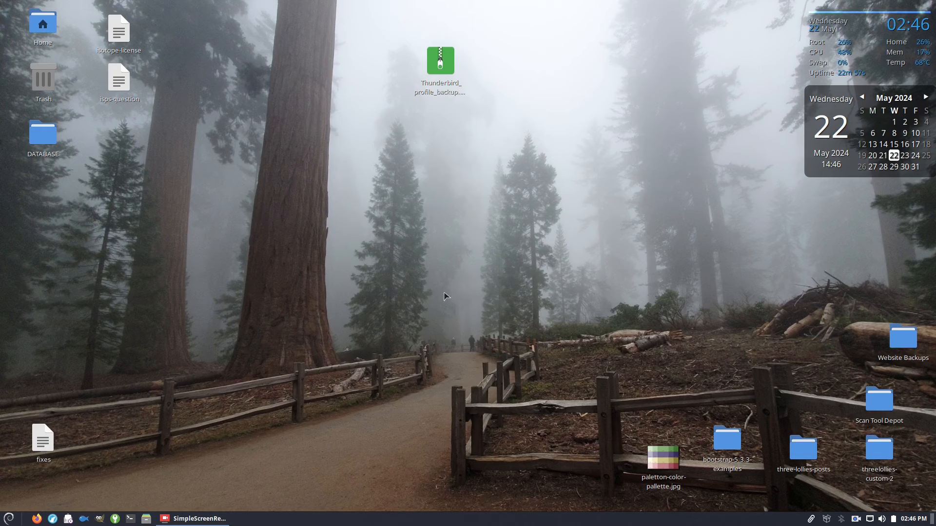
{"action": "mouse_move", "coordinate": [276, 254]}
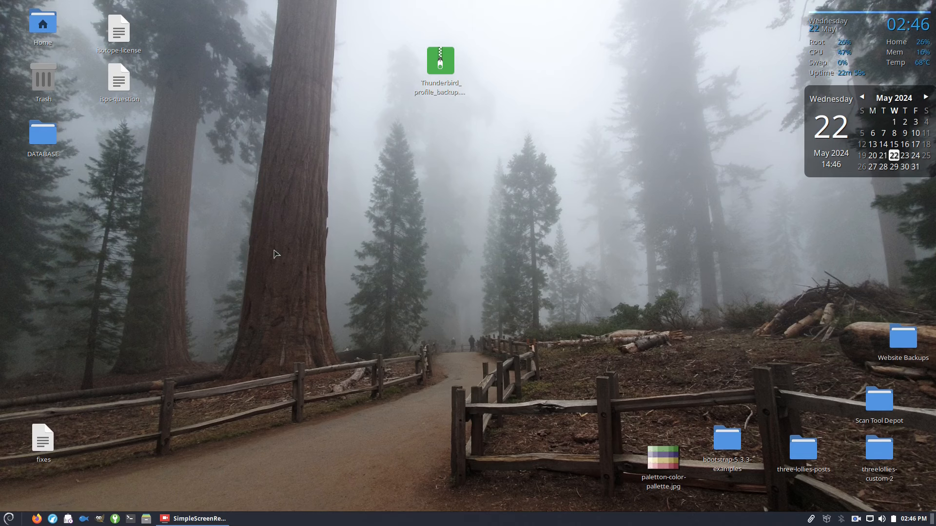
{"action": "mouse_move", "coordinate": [492, 253]}
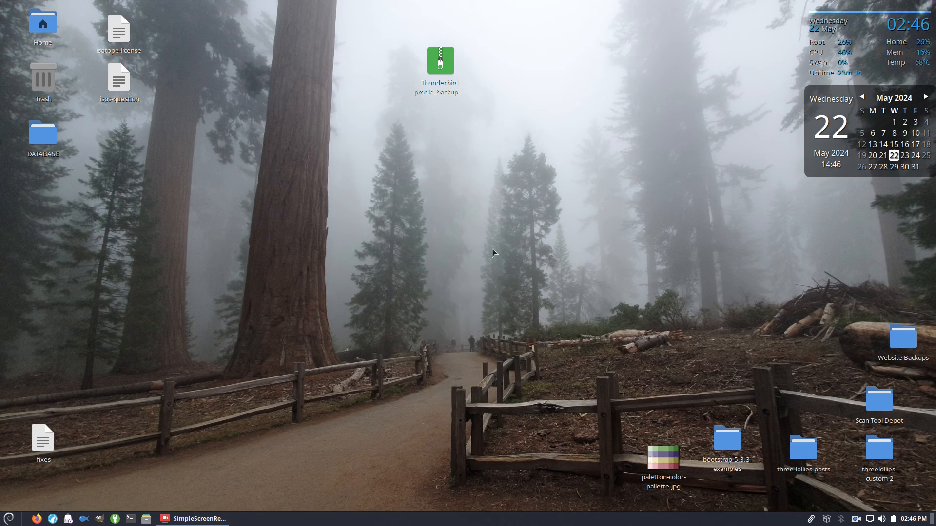
{"action": "mouse_move", "coordinate": [601, 294]}
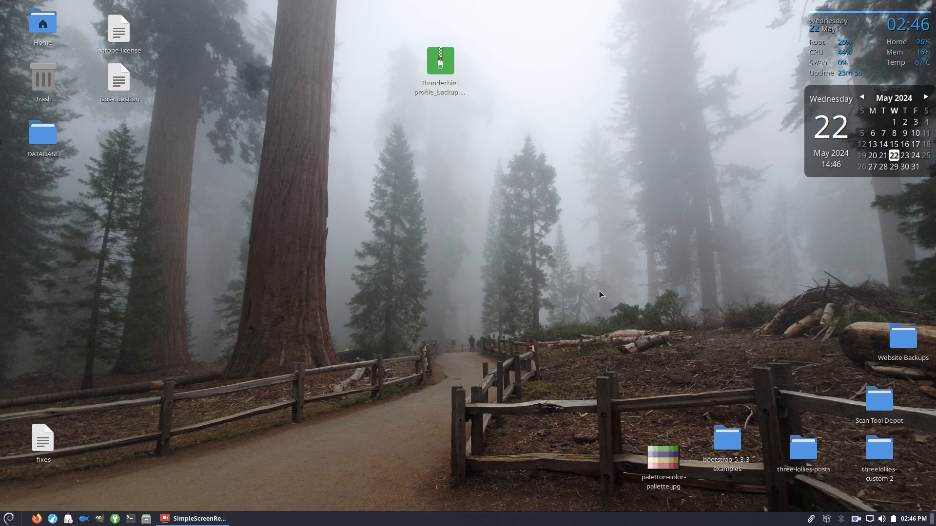
{"action": "mouse_move", "coordinate": [591, 323]}
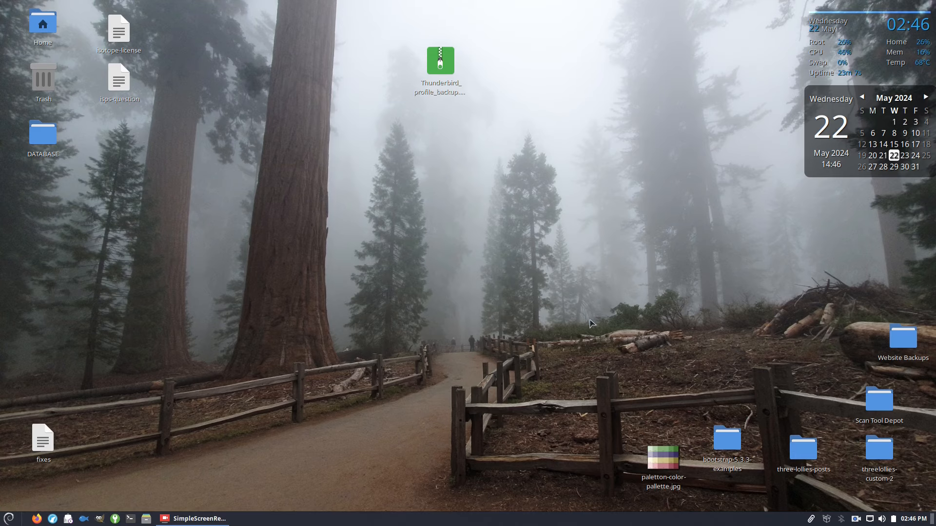
{"action": "mouse_move", "coordinate": [363, 459]}
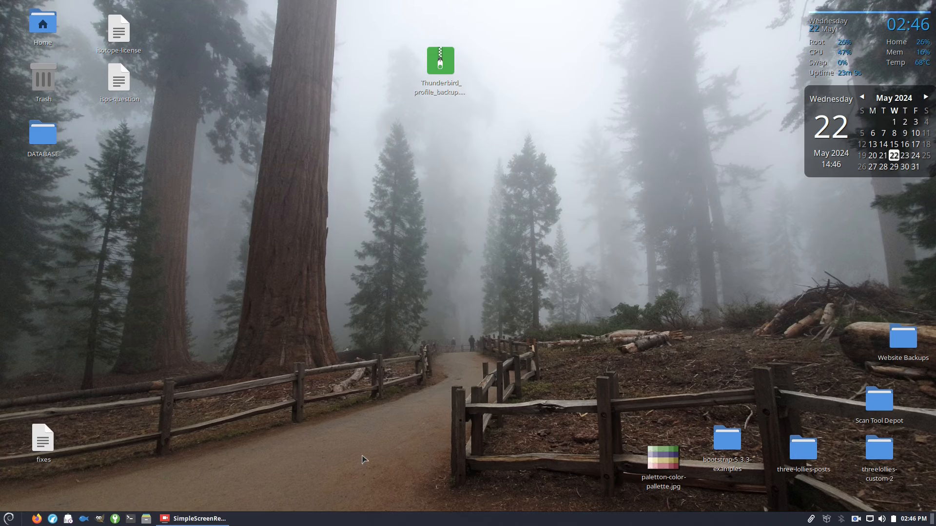